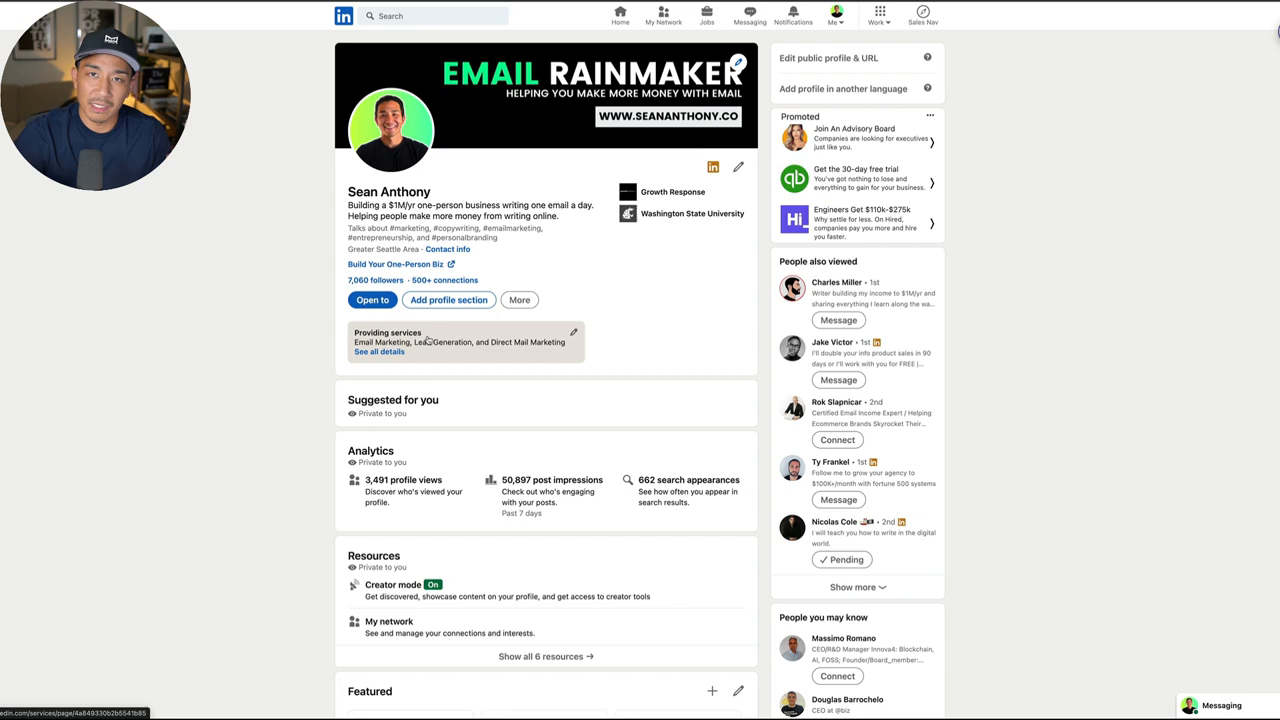
- Scroll down the LinkedIn profile toward the Activity section's posts view
scroll(down, 3)
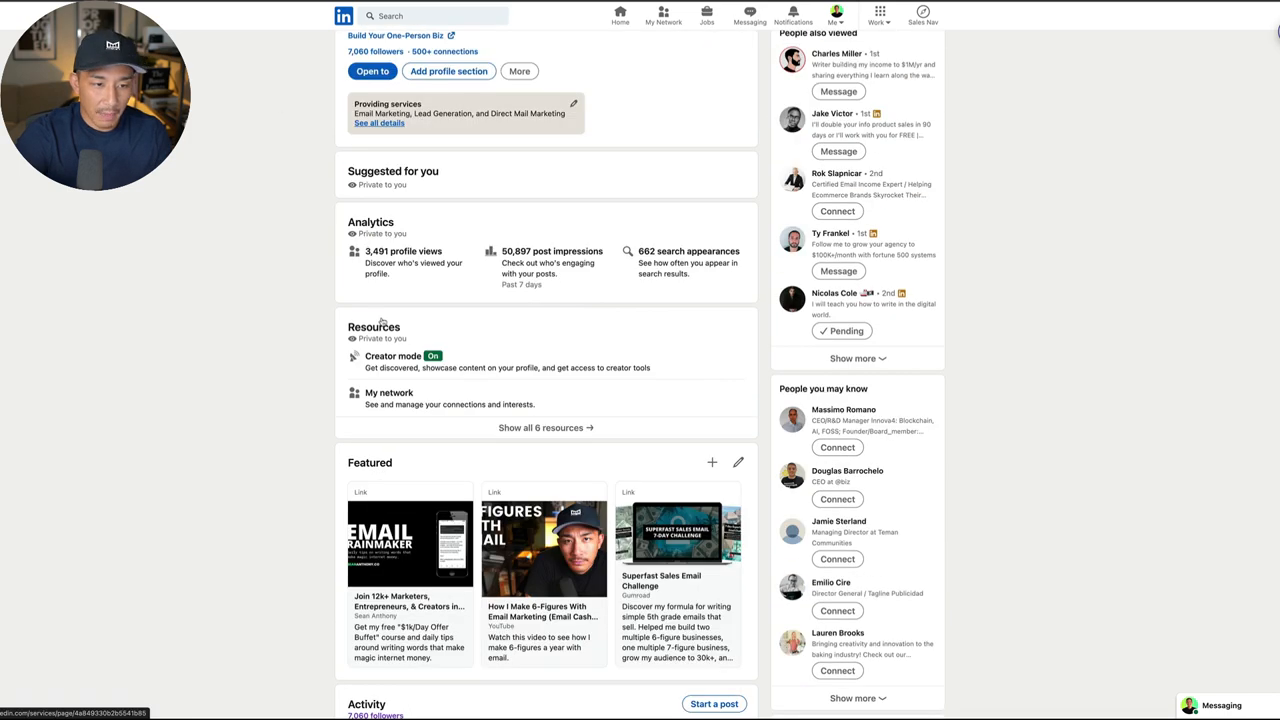
scroll(down, 3)
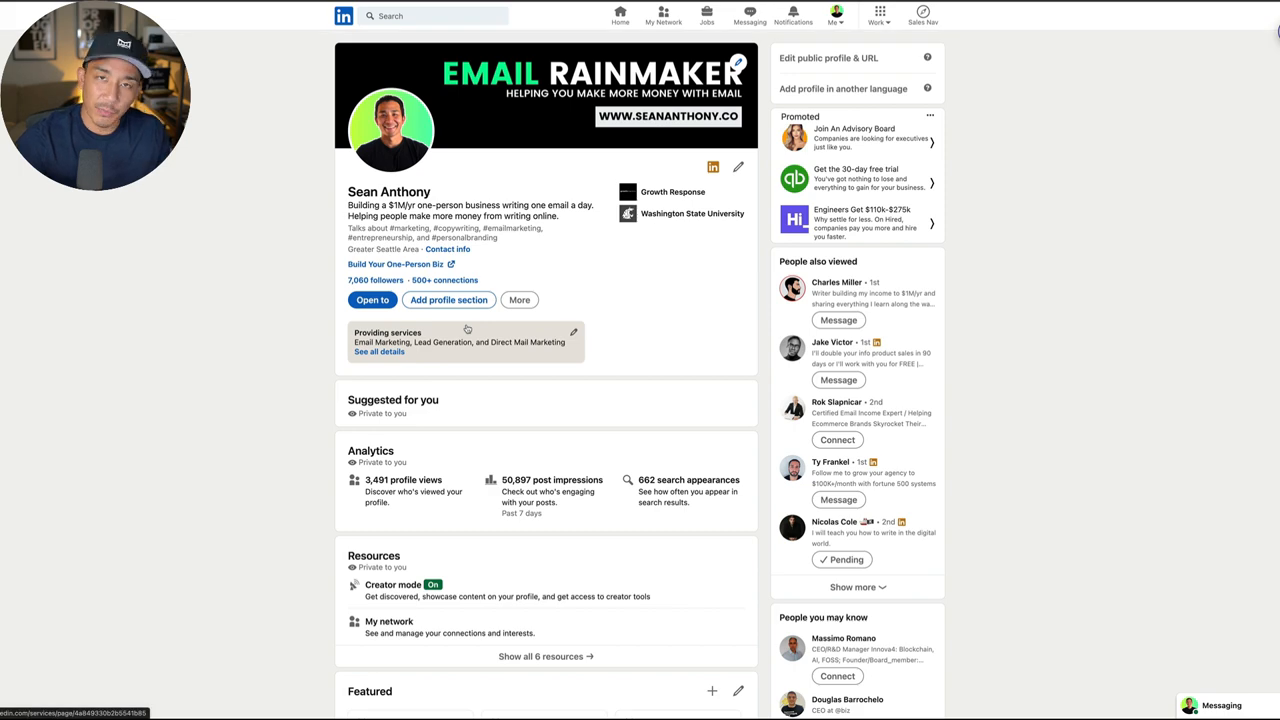
scroll(down, 3)
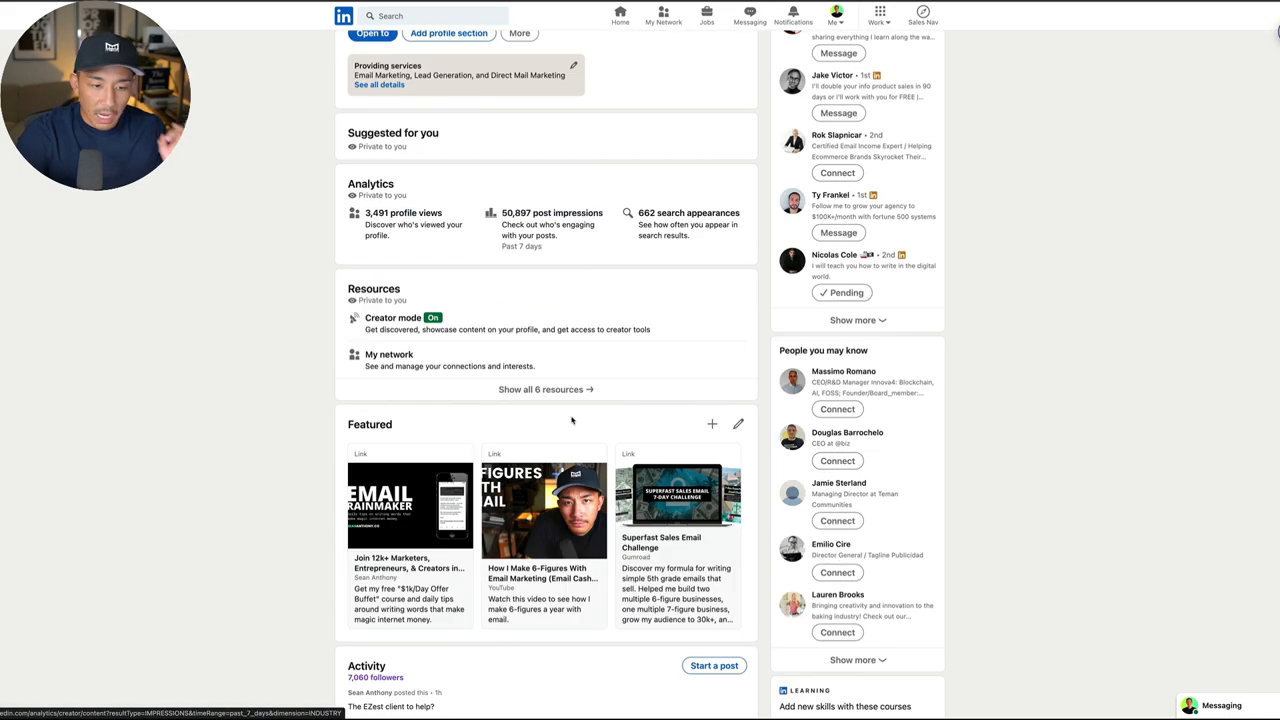
scroll(down, 3)
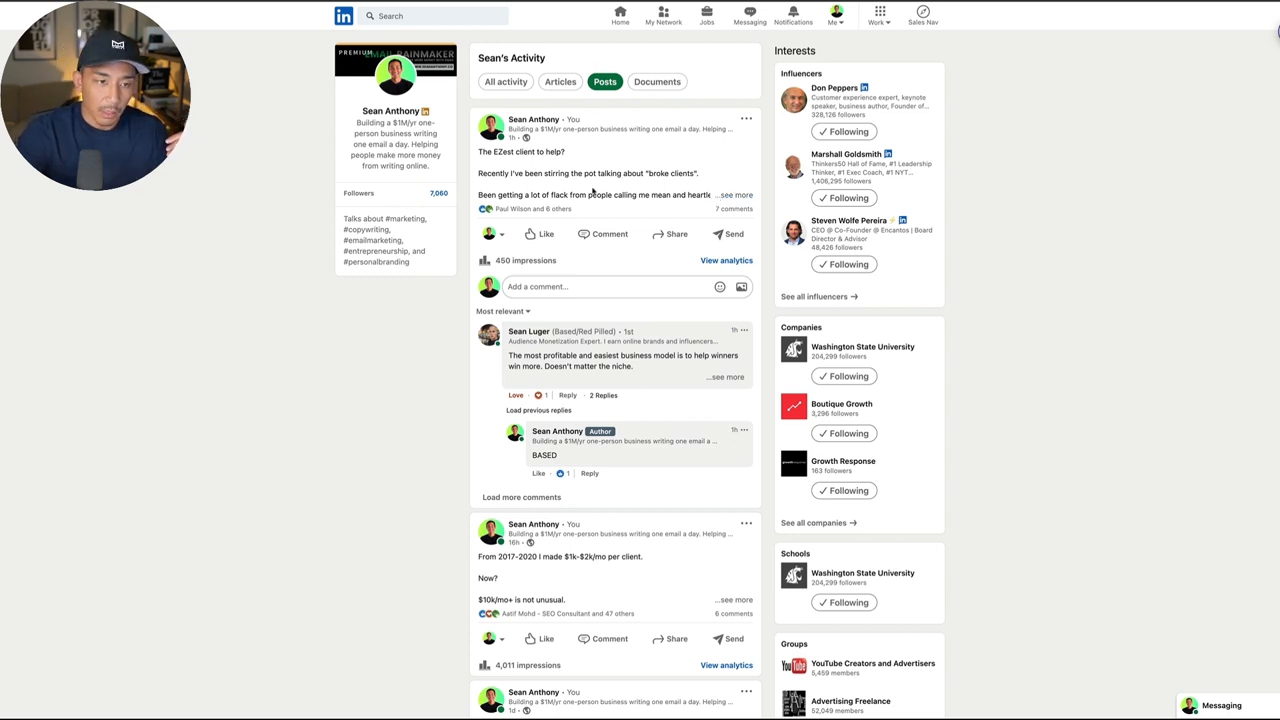
mouse_move(612, 304)
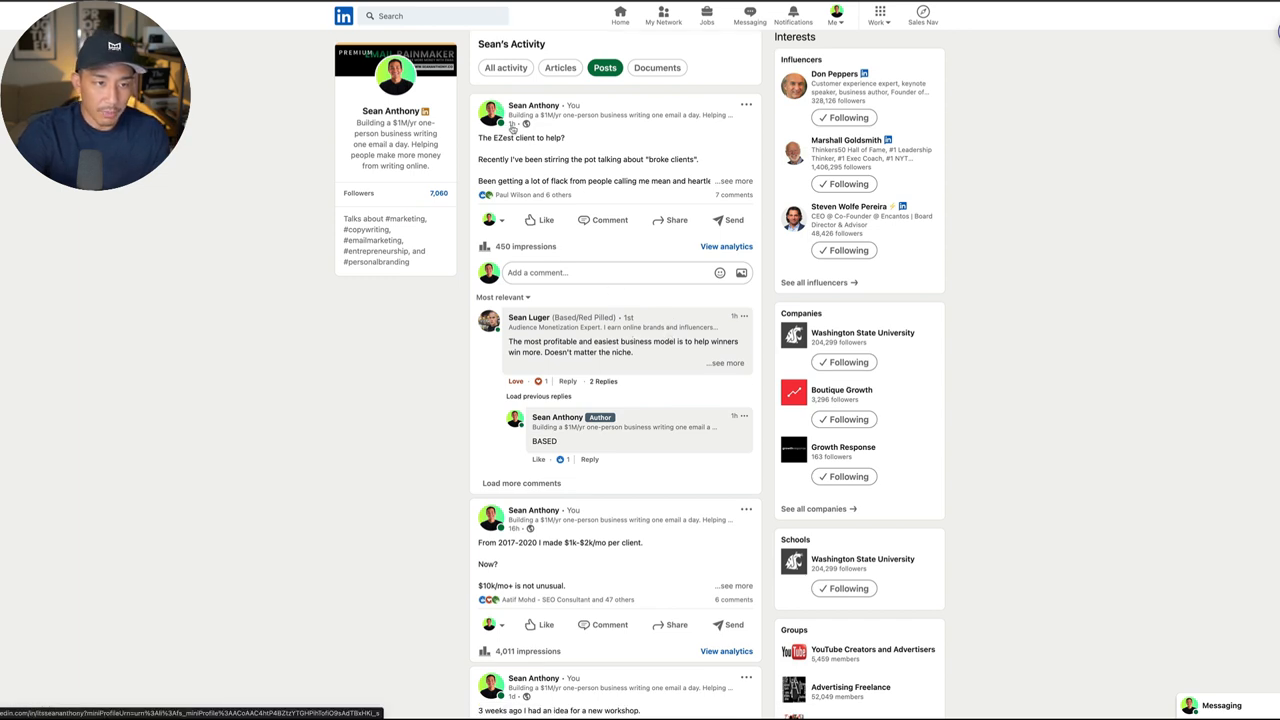
- Scroll through older posts in the activity feed and bring up the Me account menu
scroll(down, 3)
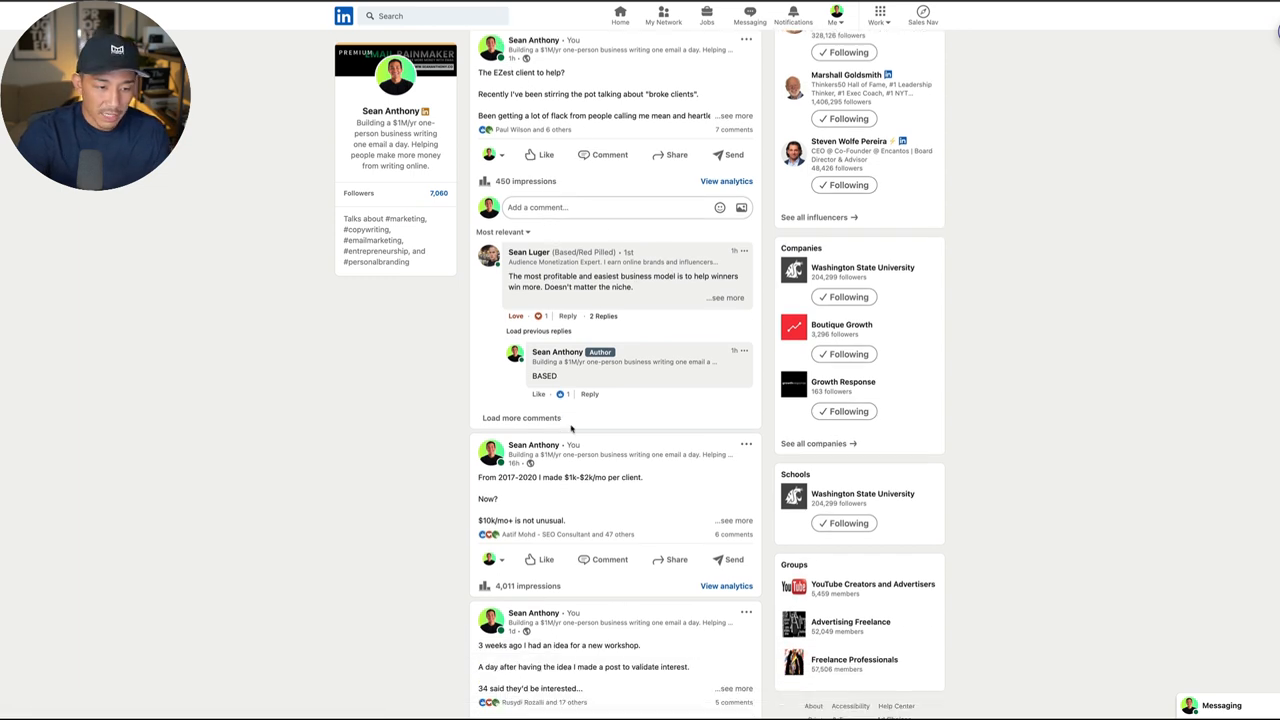
scroll(down, 3)
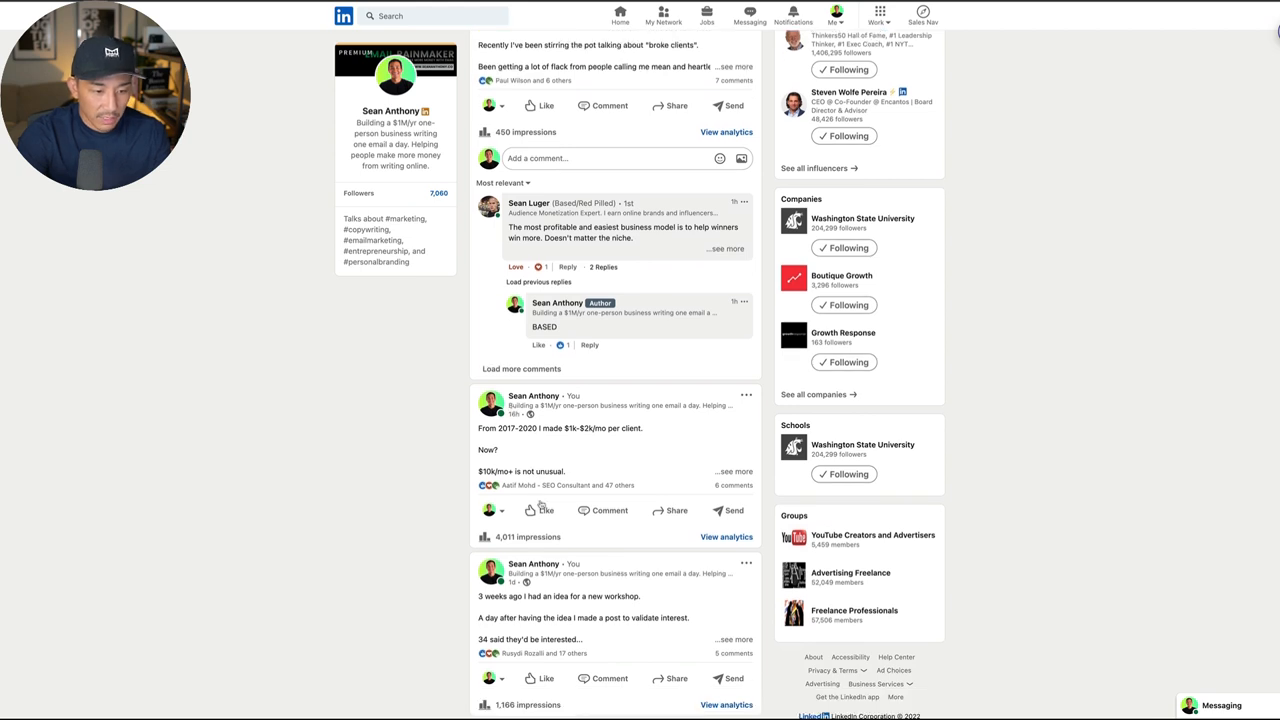
scroll(down, 3)
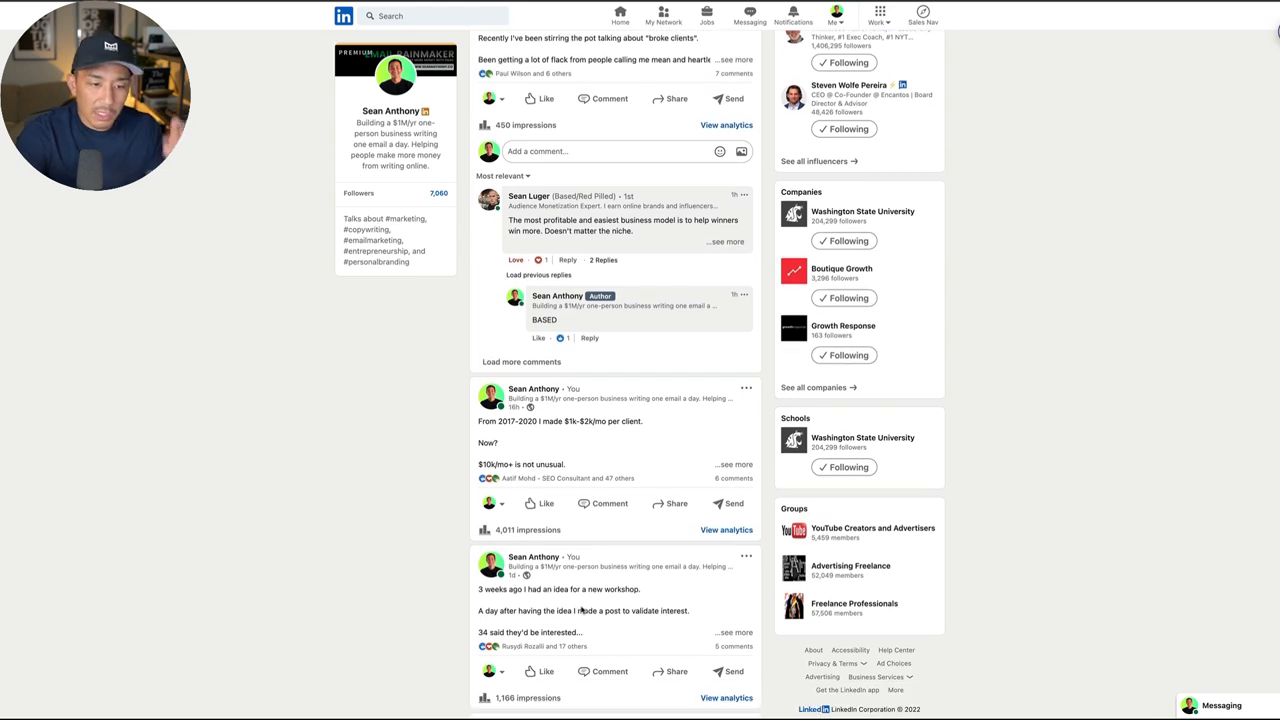
scroll(down, 3)
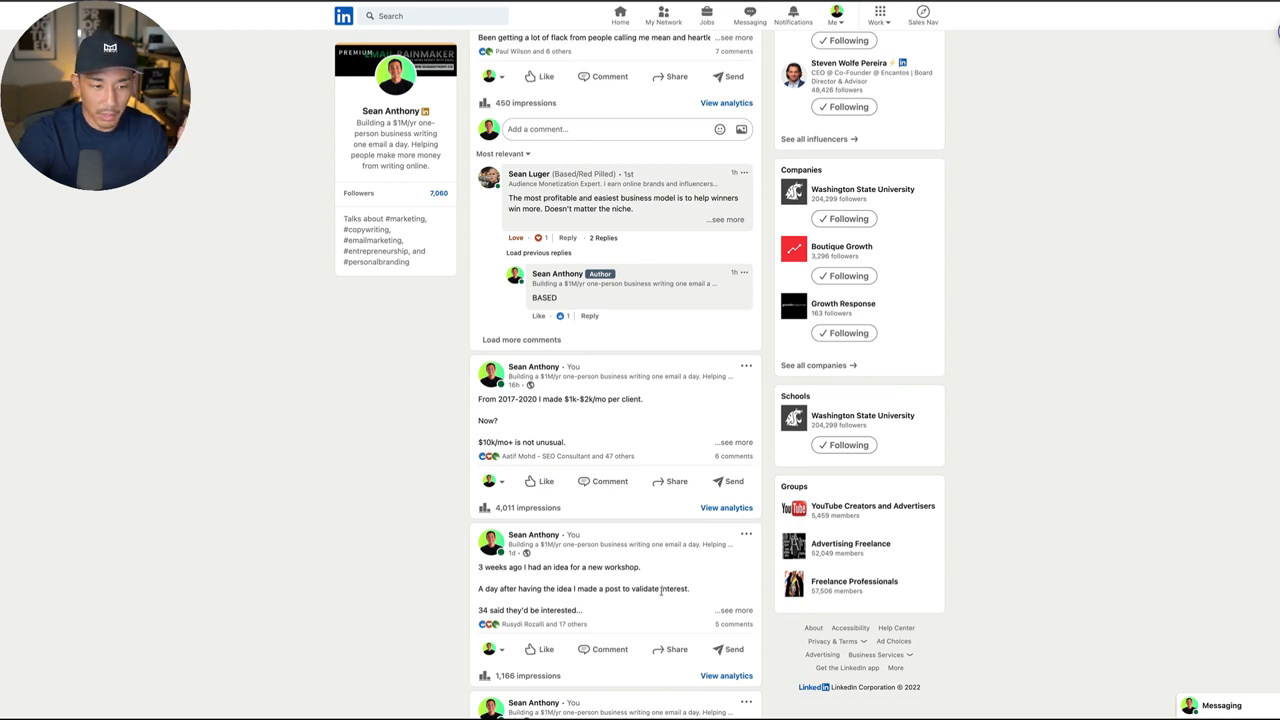
scroll(down, 3)
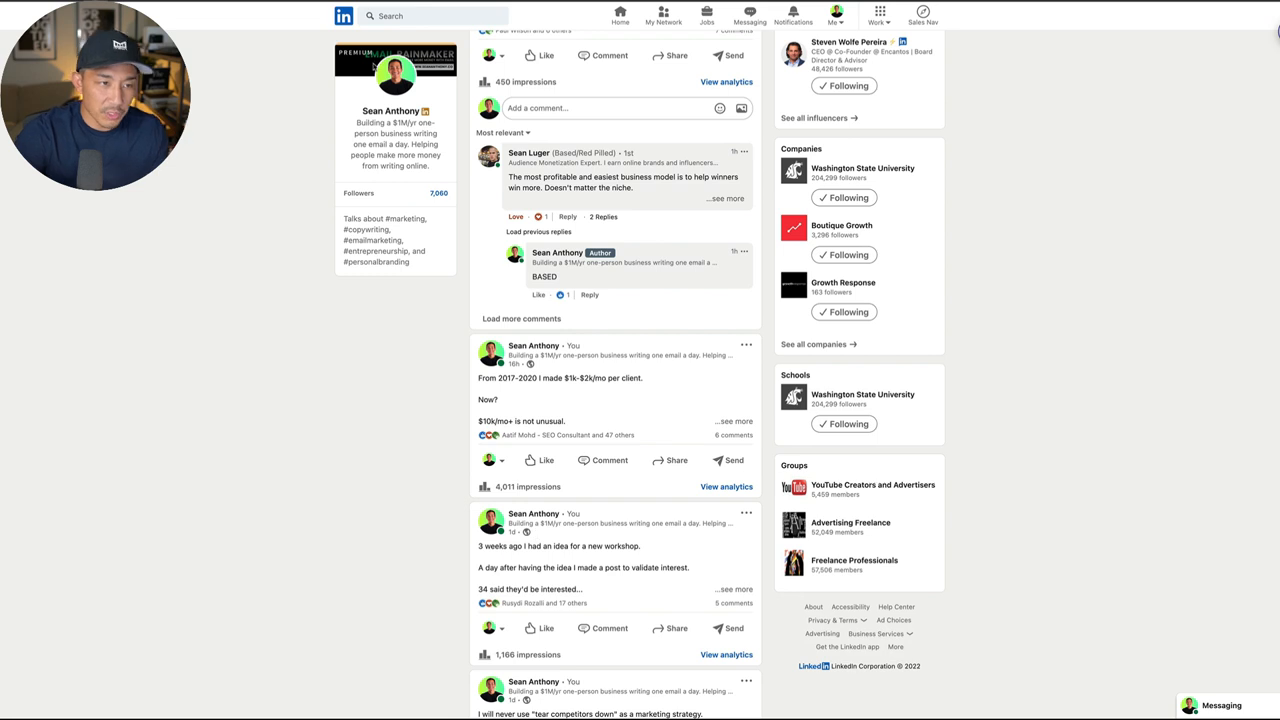
click(832, 16)
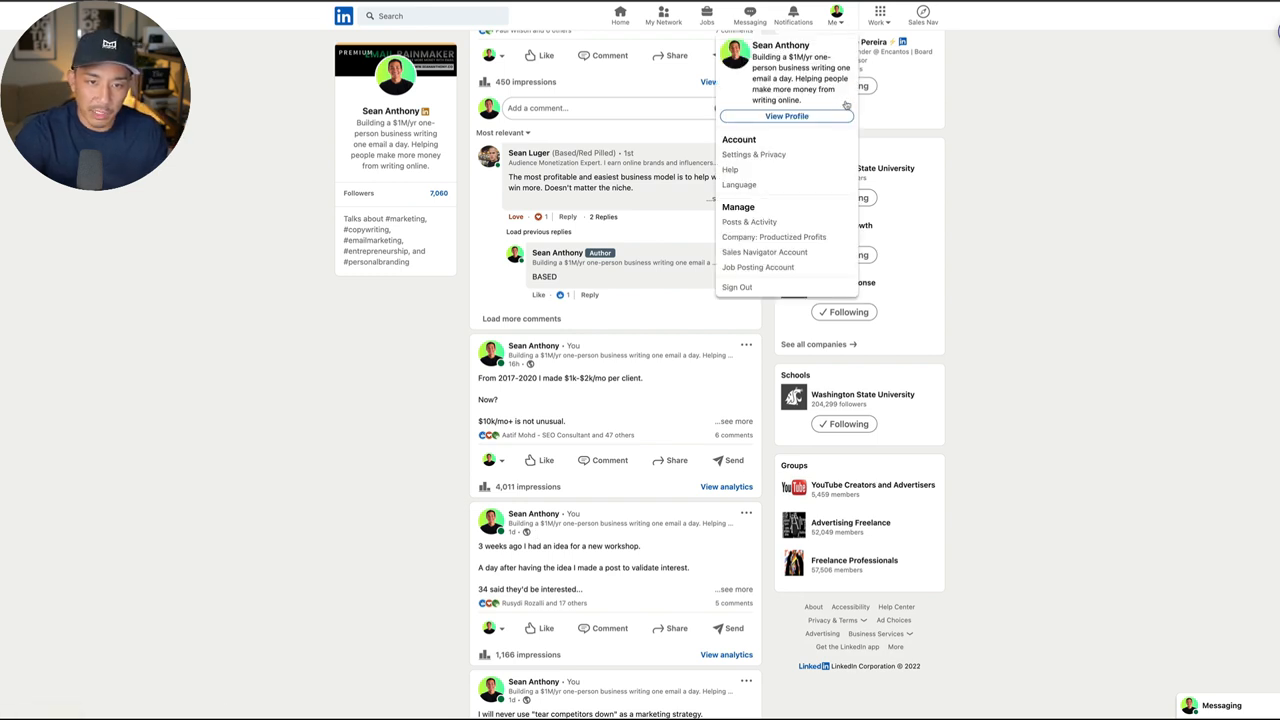
- Go to Sean Anthony's own profile page via View Profile
click(788, 116)
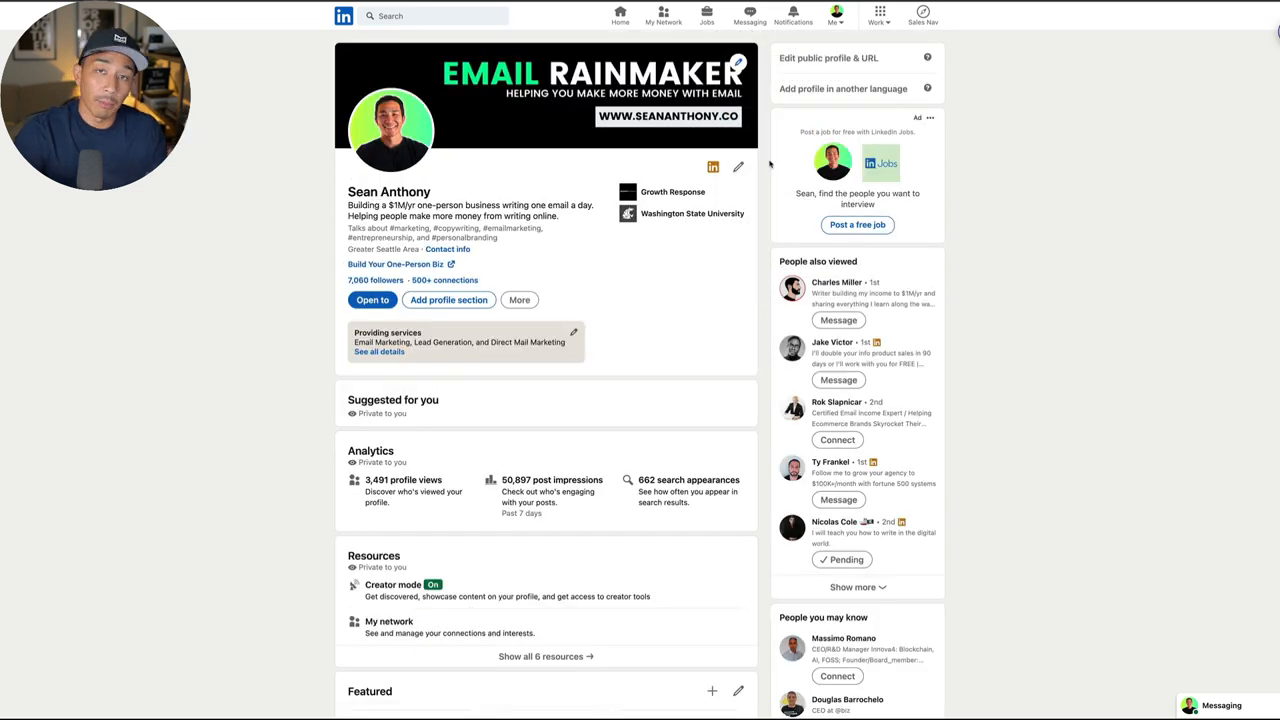
mouse_move(524, 400)
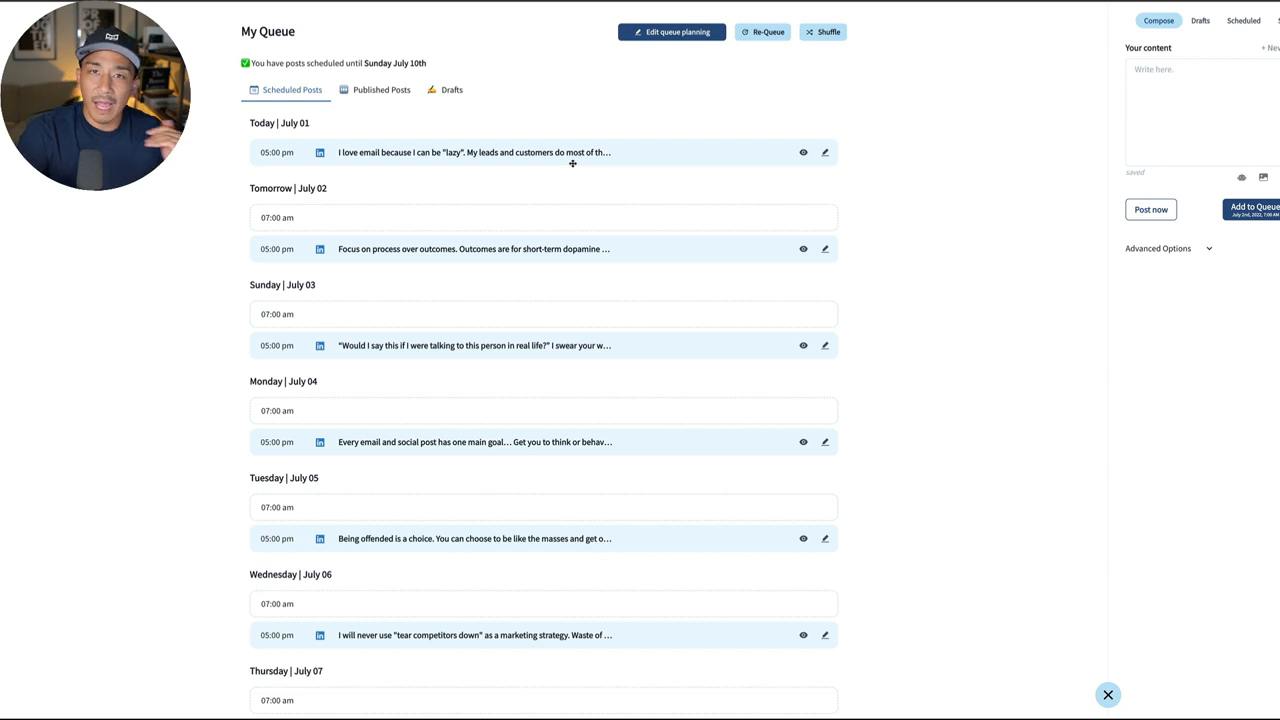
mouse_move(902, 442)
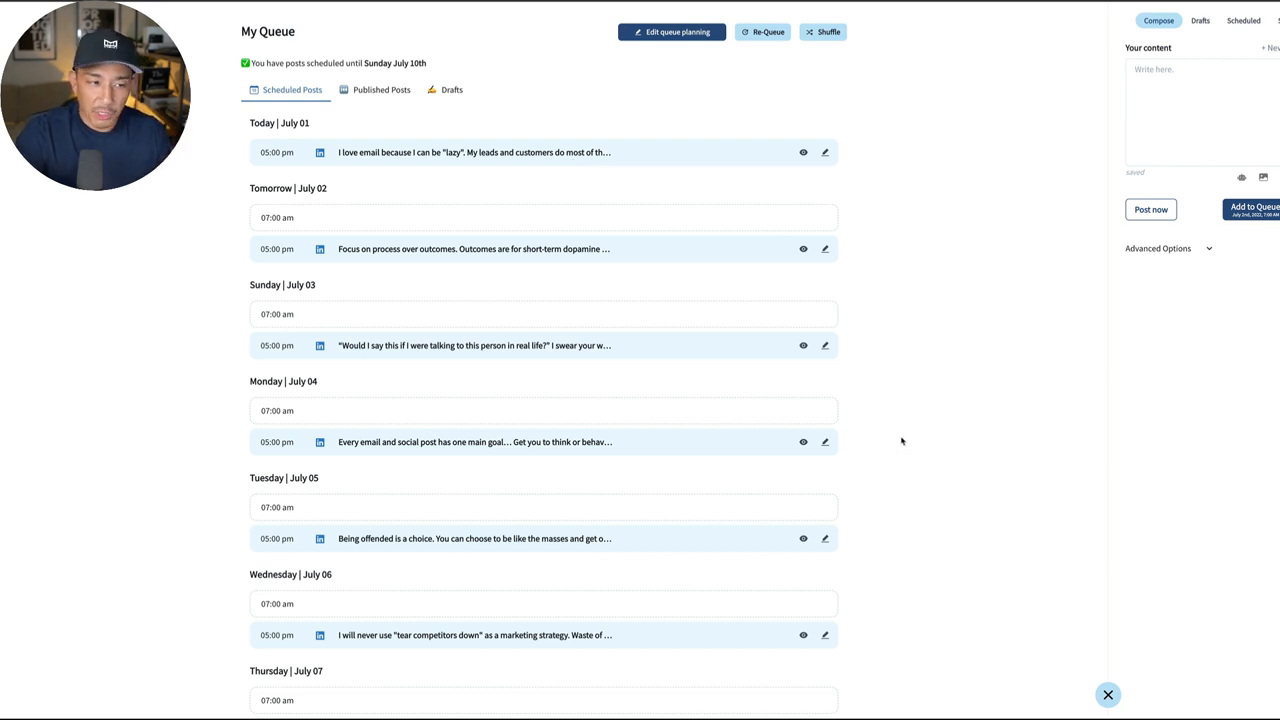
mouse_move(860, 402)
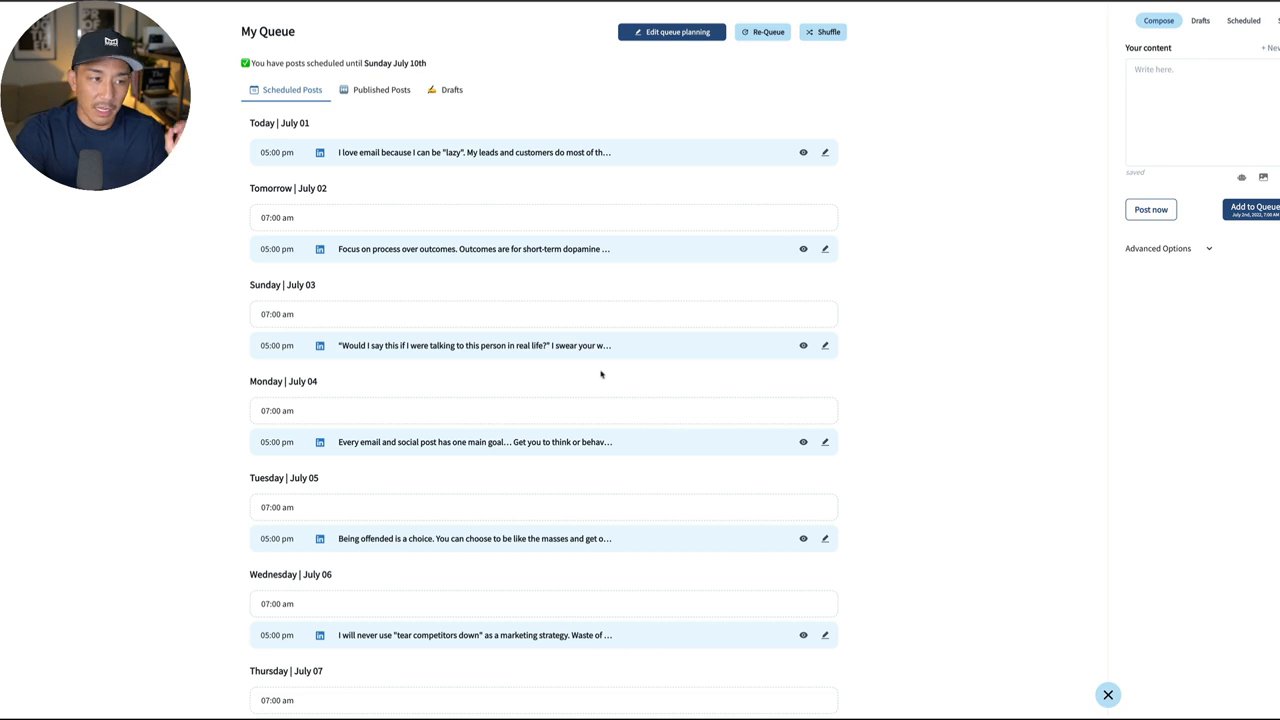
mouse_move(608, 290)
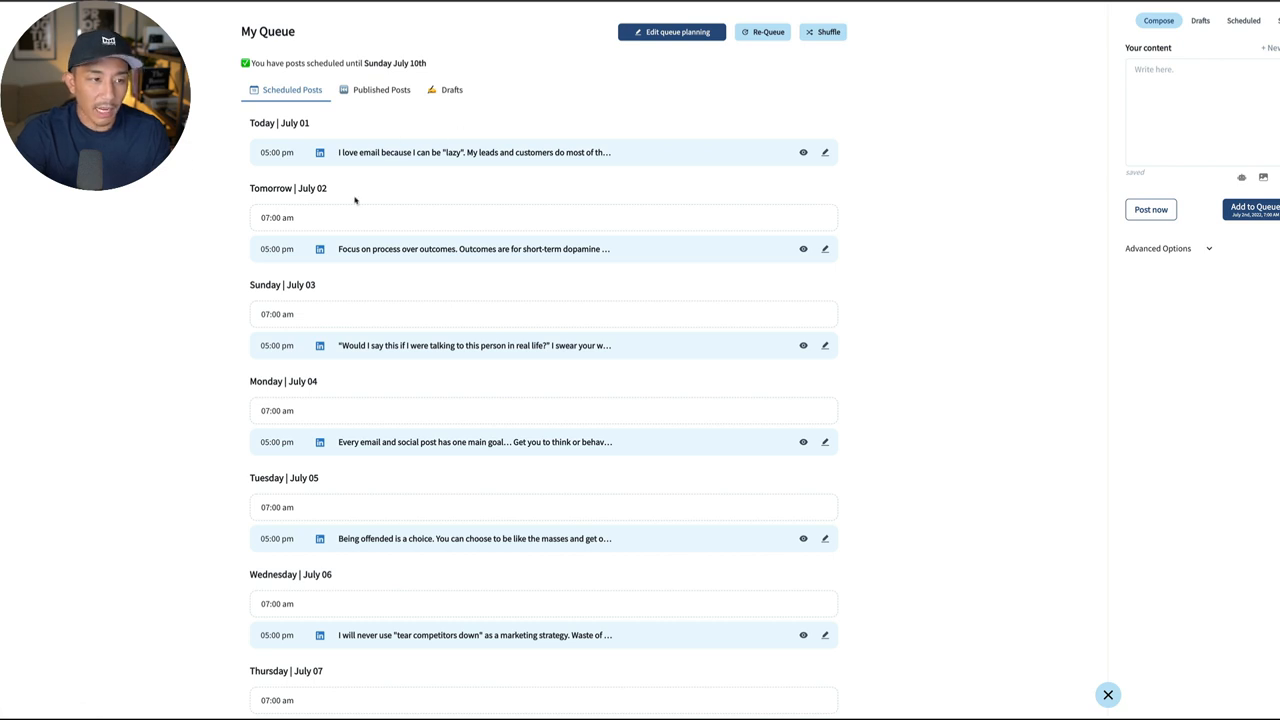
mouse_move(314, 222)
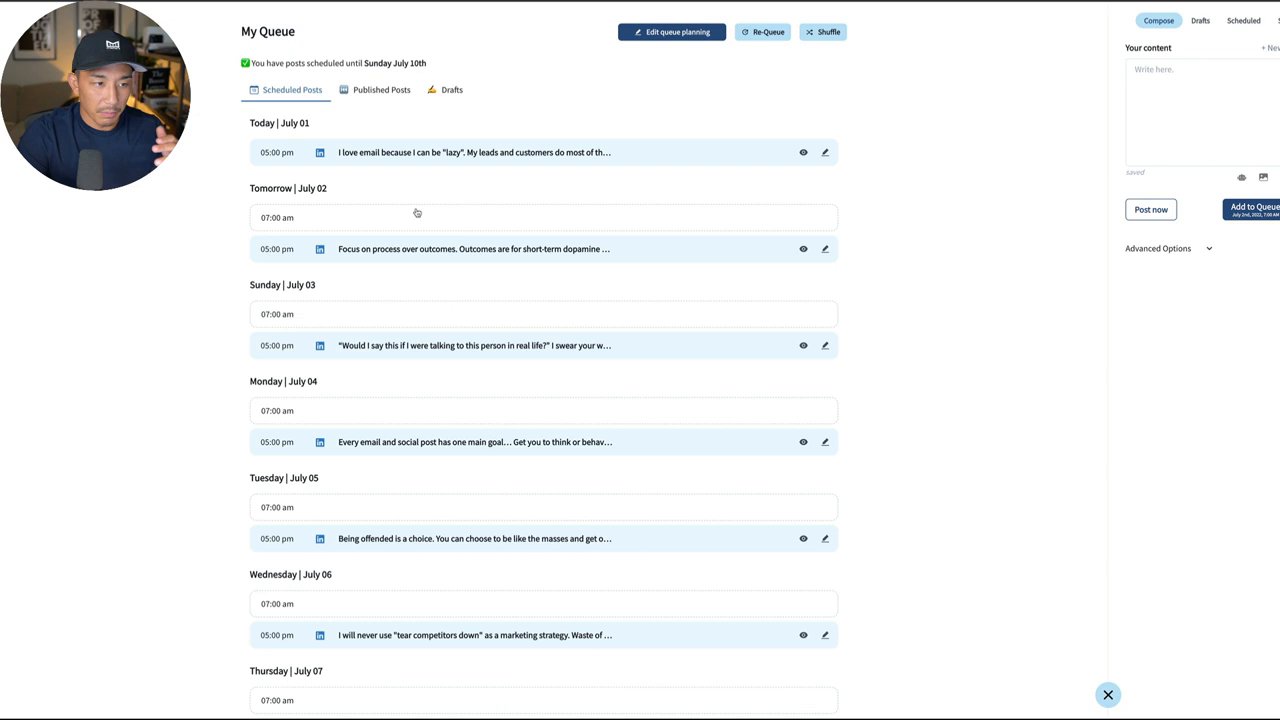
mouse_move(476, 248)
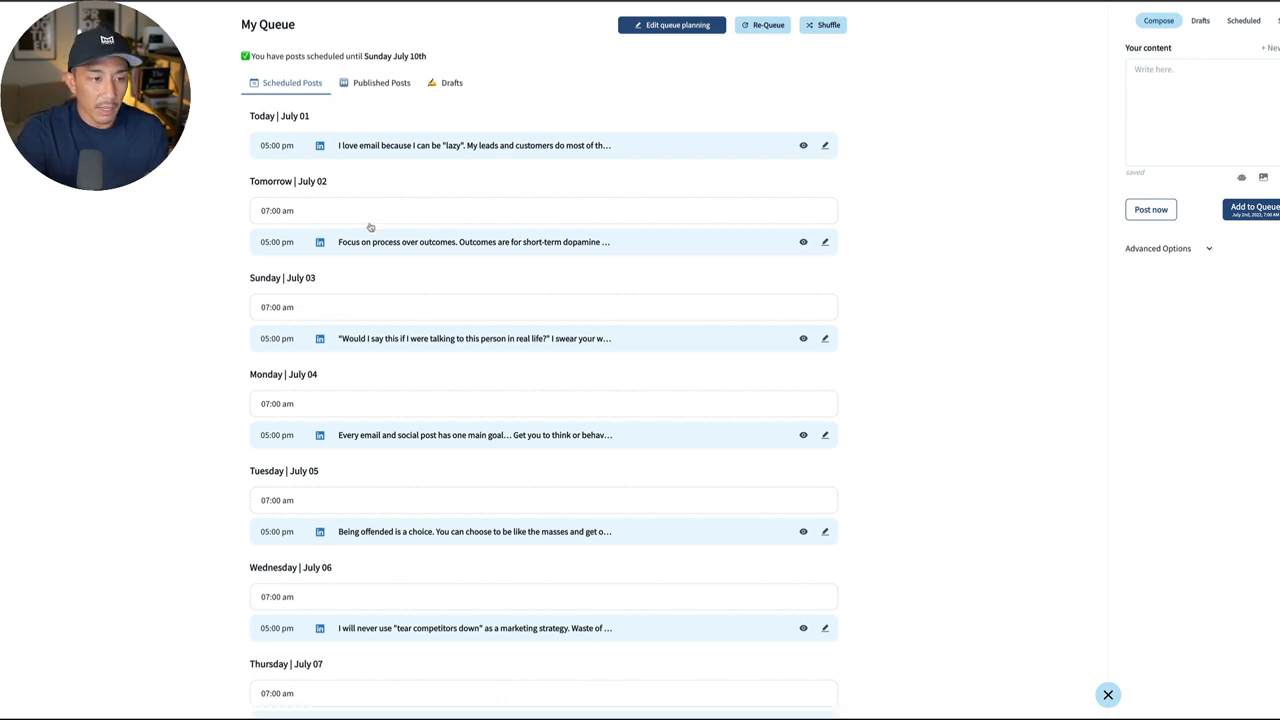
mouse_move(432, 280)
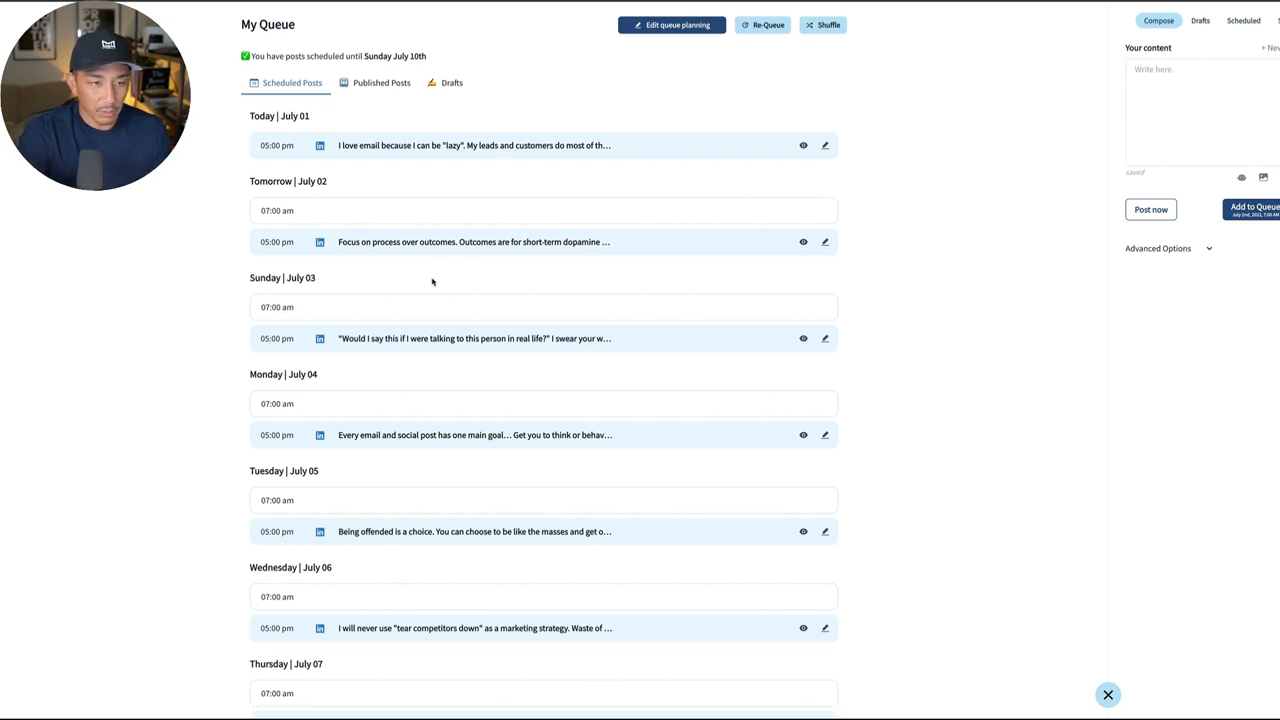
scroll(down, 3)
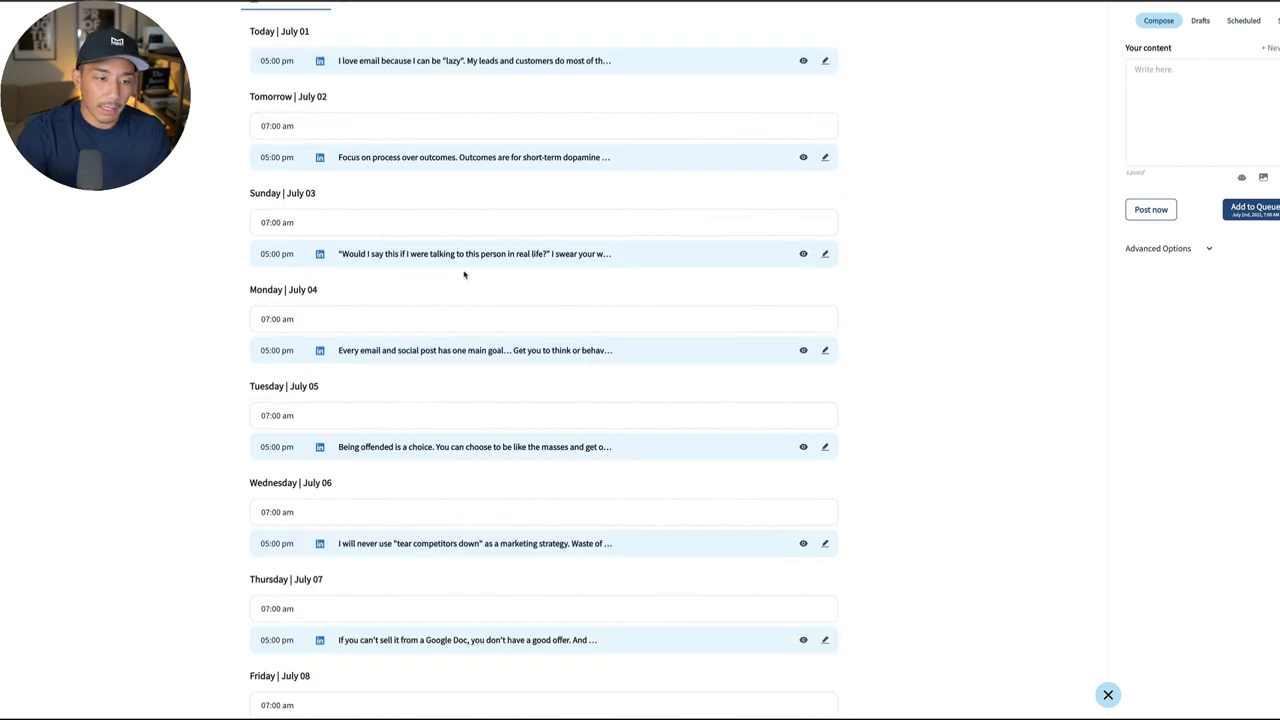
scroll(down, 3)
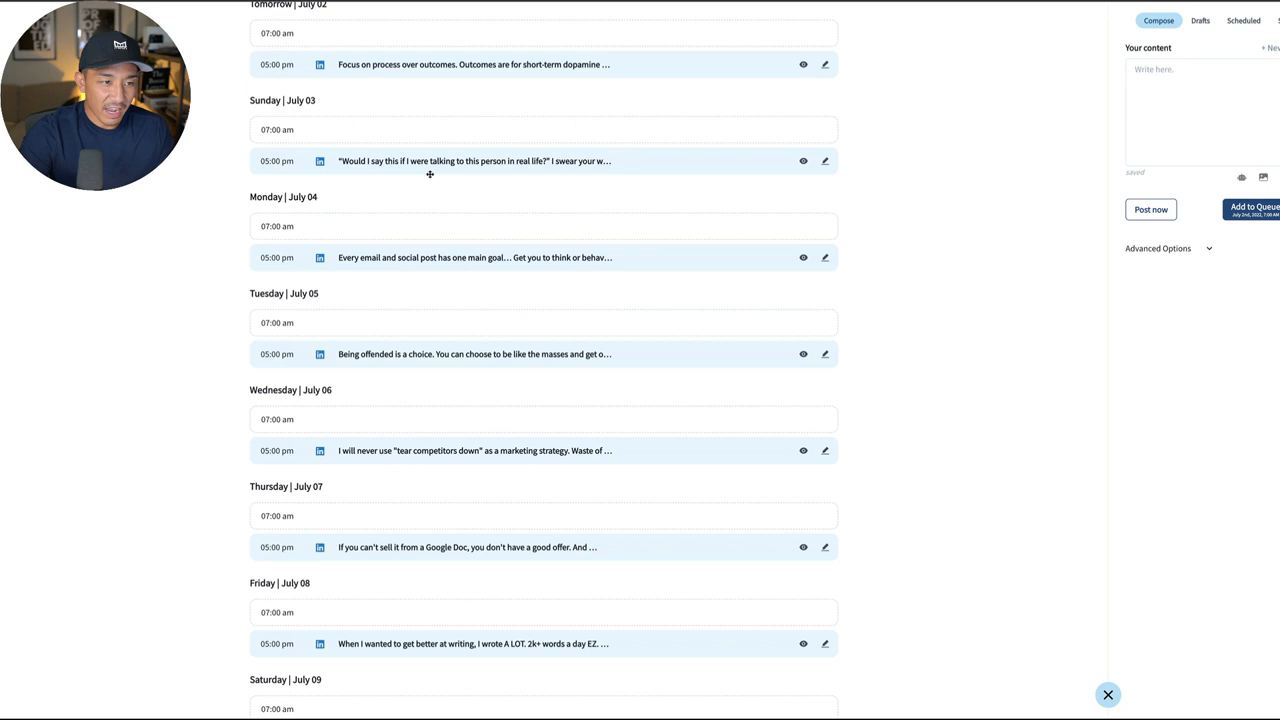
scroll(down, 3)
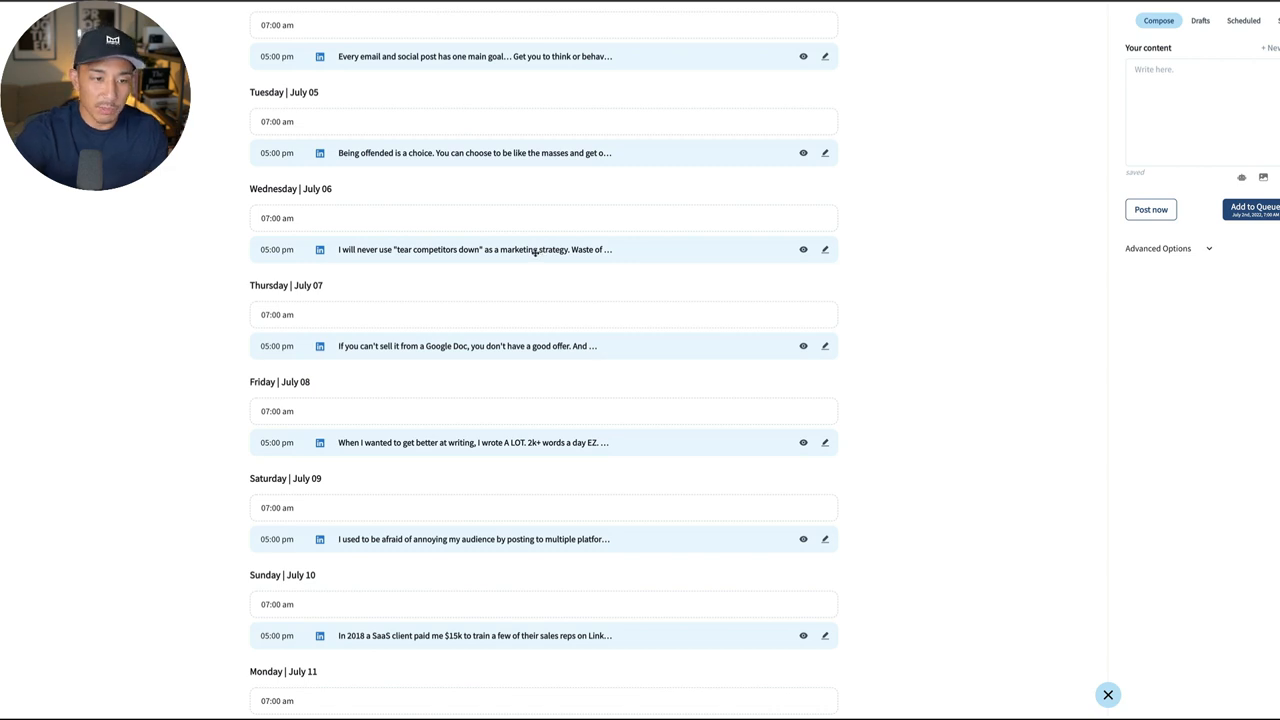
mouse_move(684, 296)
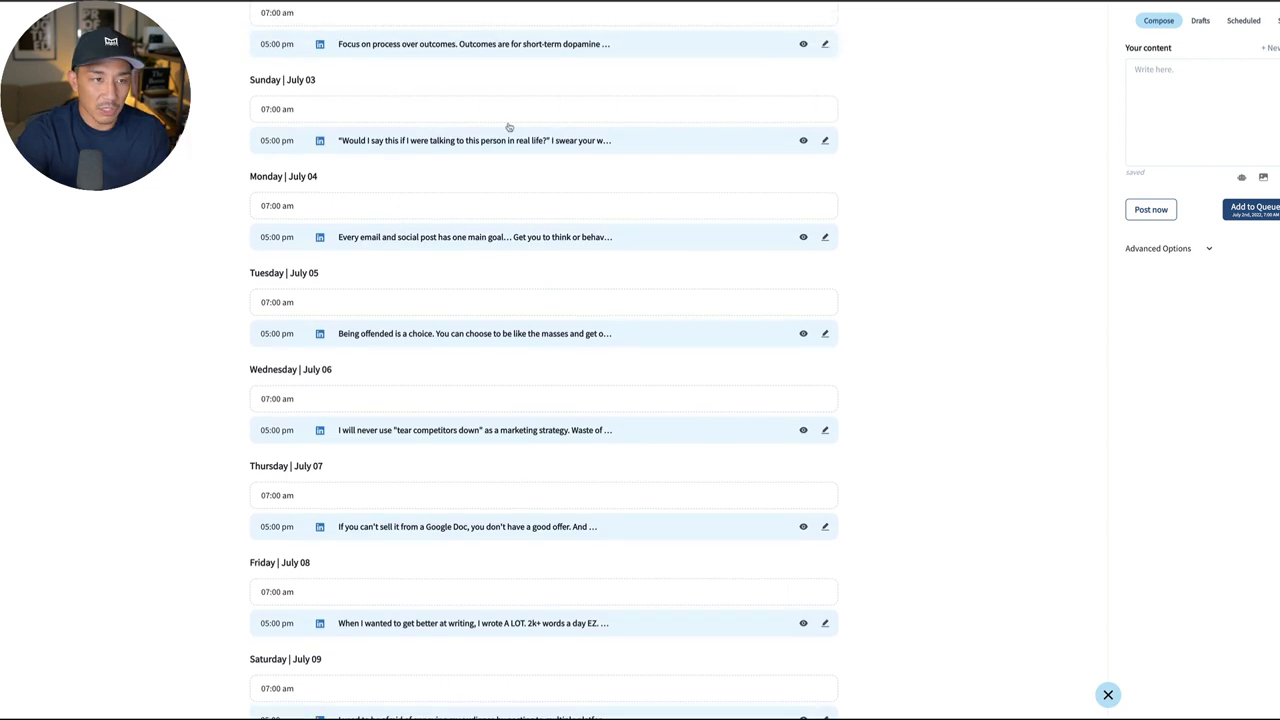
mouse_move(1012, 204)
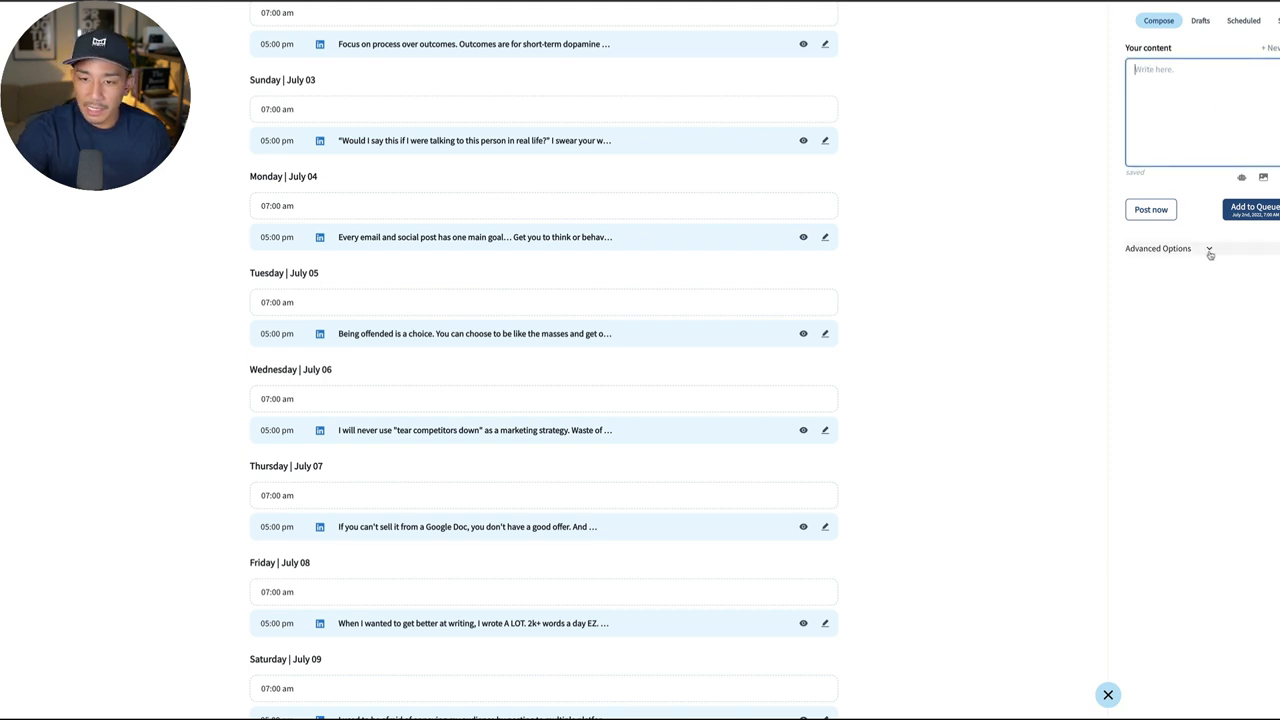
- In the composer's advanced settings, enable auto-plug with the 'YT Link' comment and turn on auto-DM
click(1158, 248)
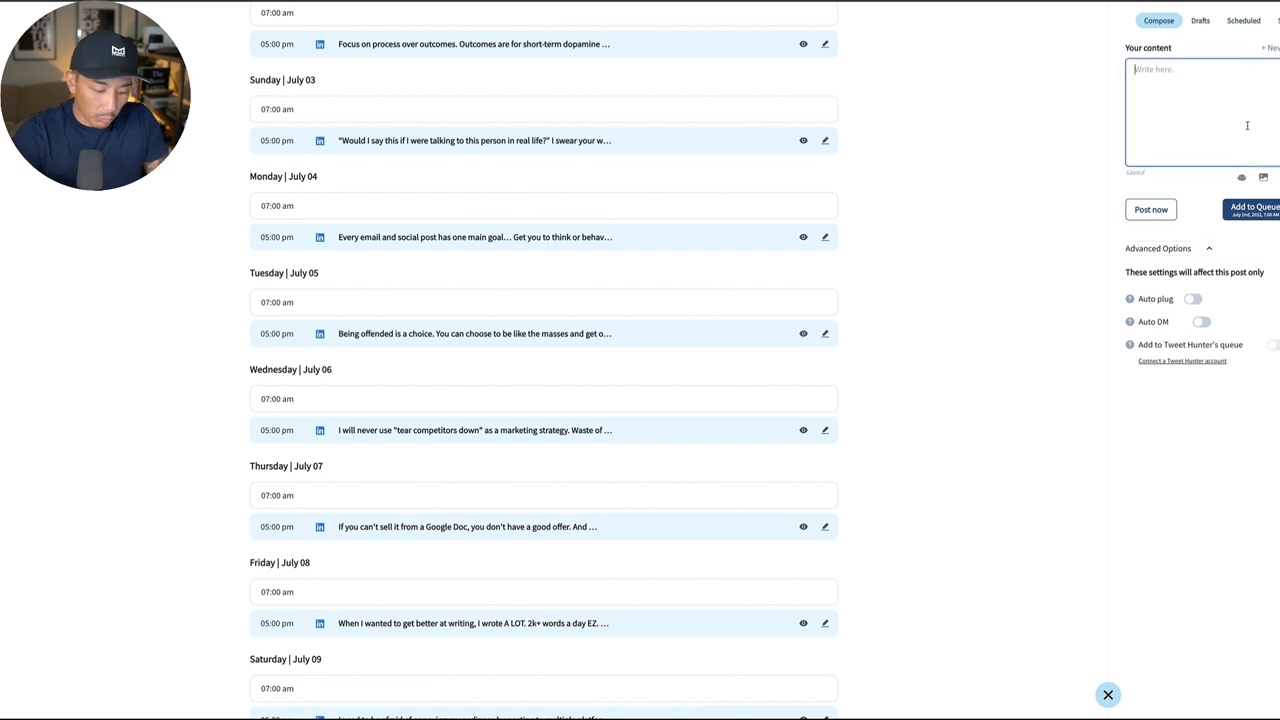
text(Post)
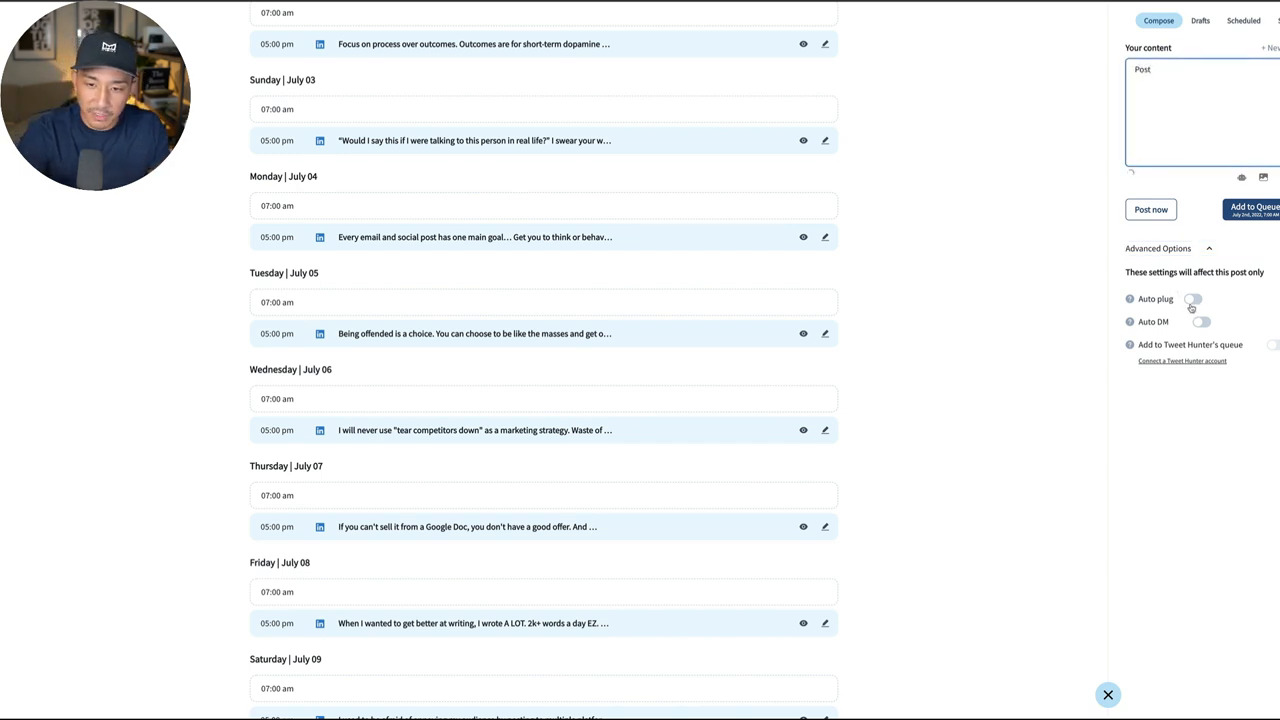
click(1202, 298)
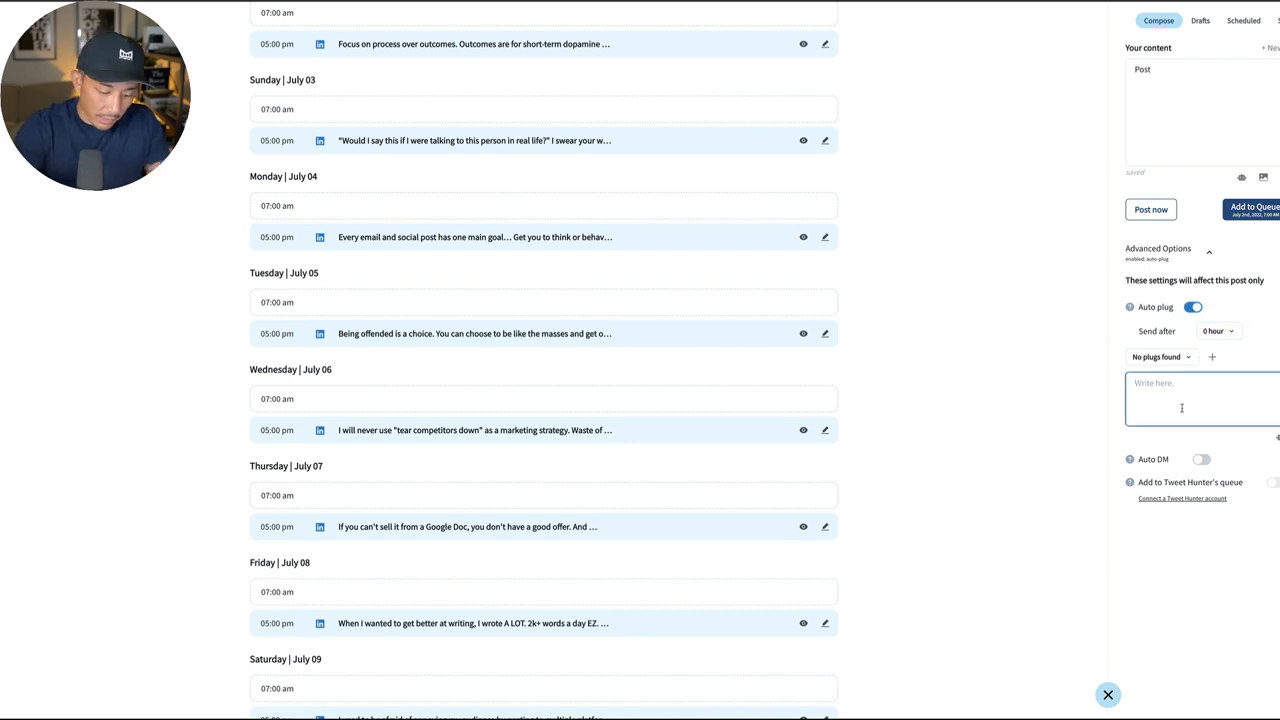
text(YT)
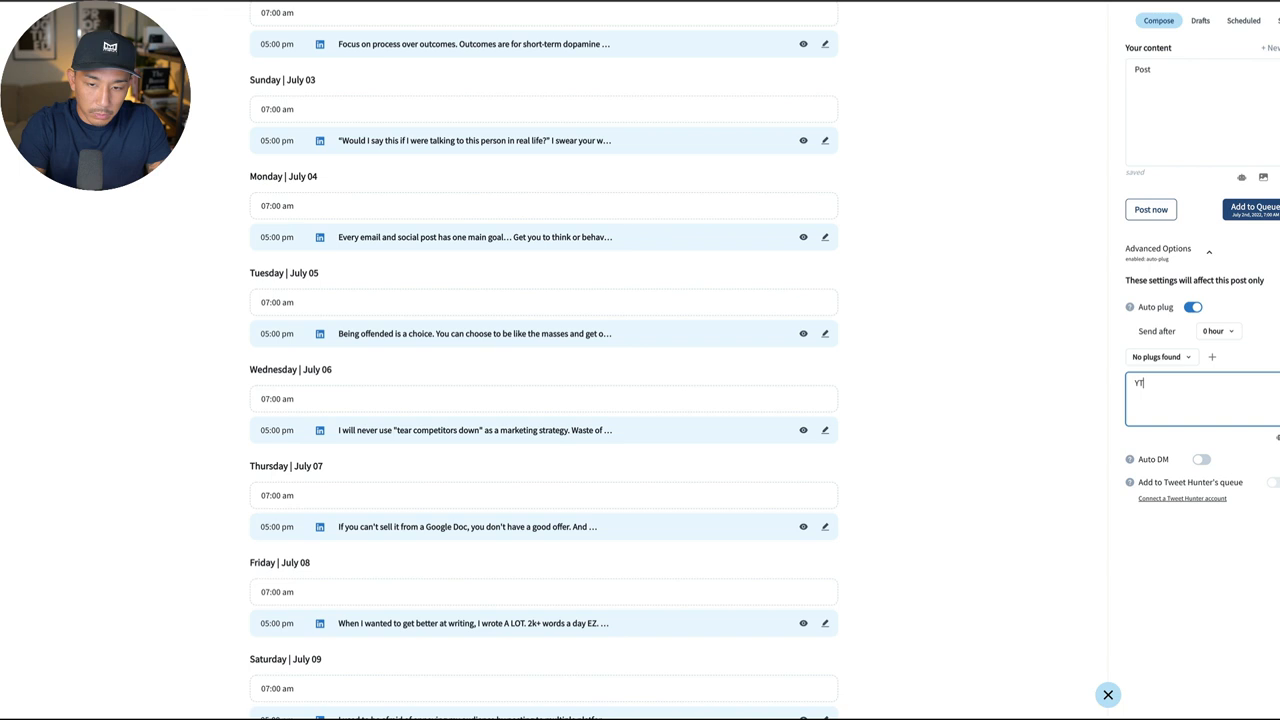
text(Link)
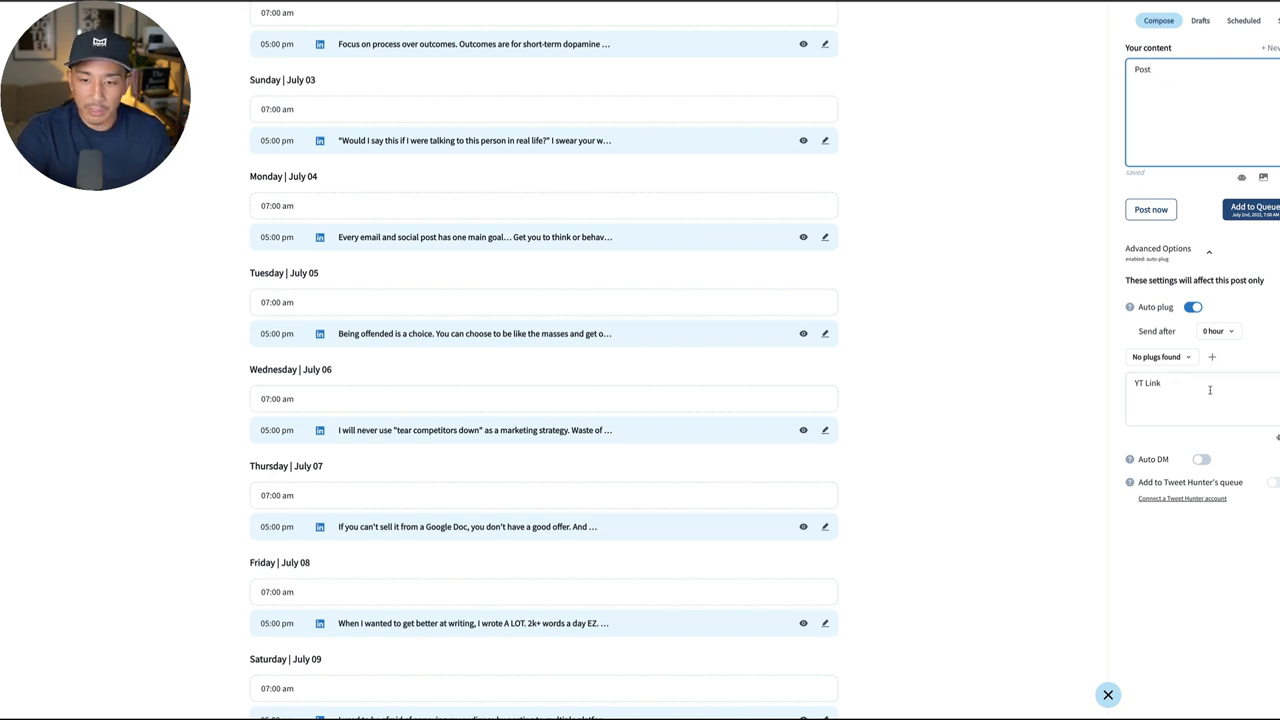
click(1208, 392)
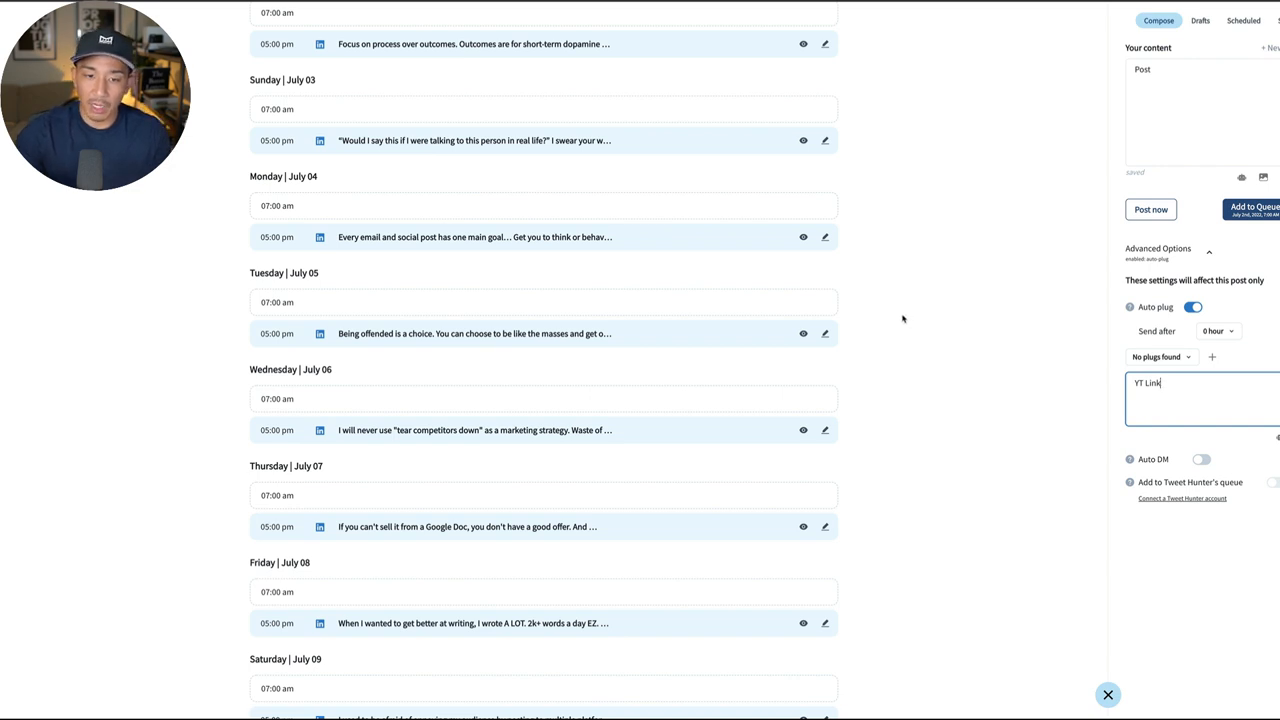
mouse_move(1132, 444)
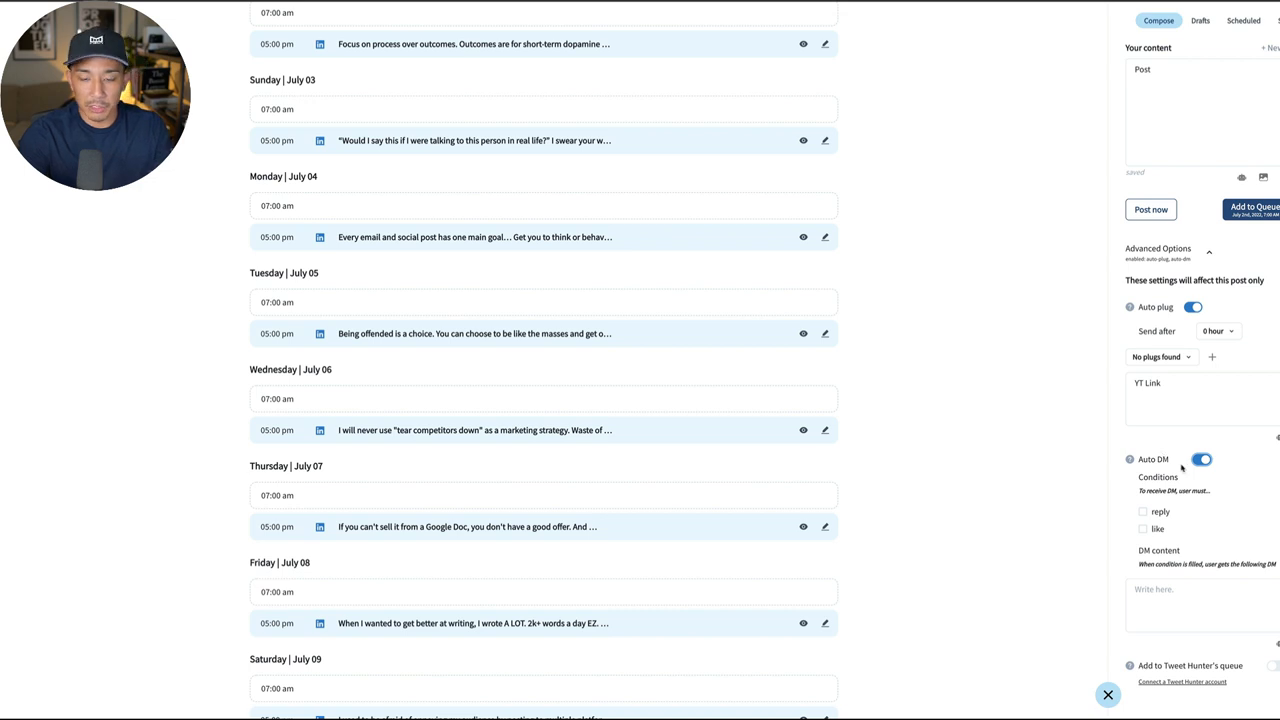
- Switch from the composer to the Analytics dashboard
click(1180, 616)
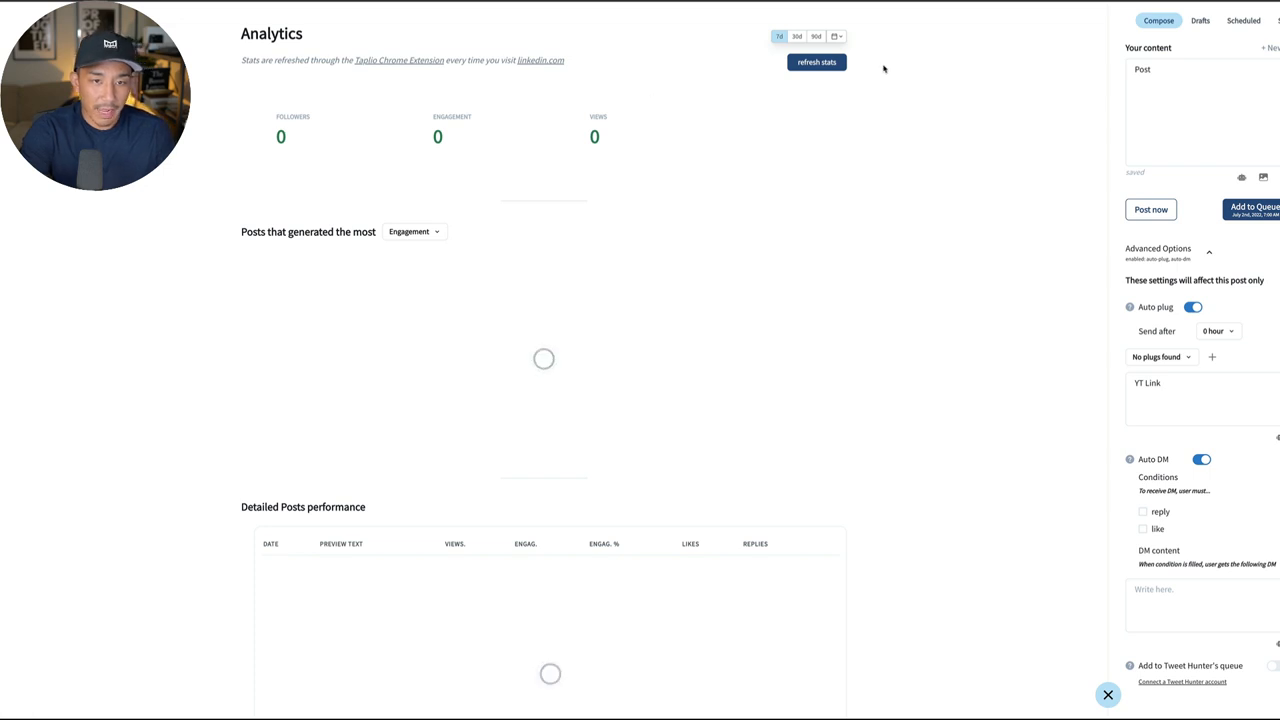
- Switch analytics to the 30D range showing 5.9k followers, 4.5k engagement and 281.9k views
click(814, 60)
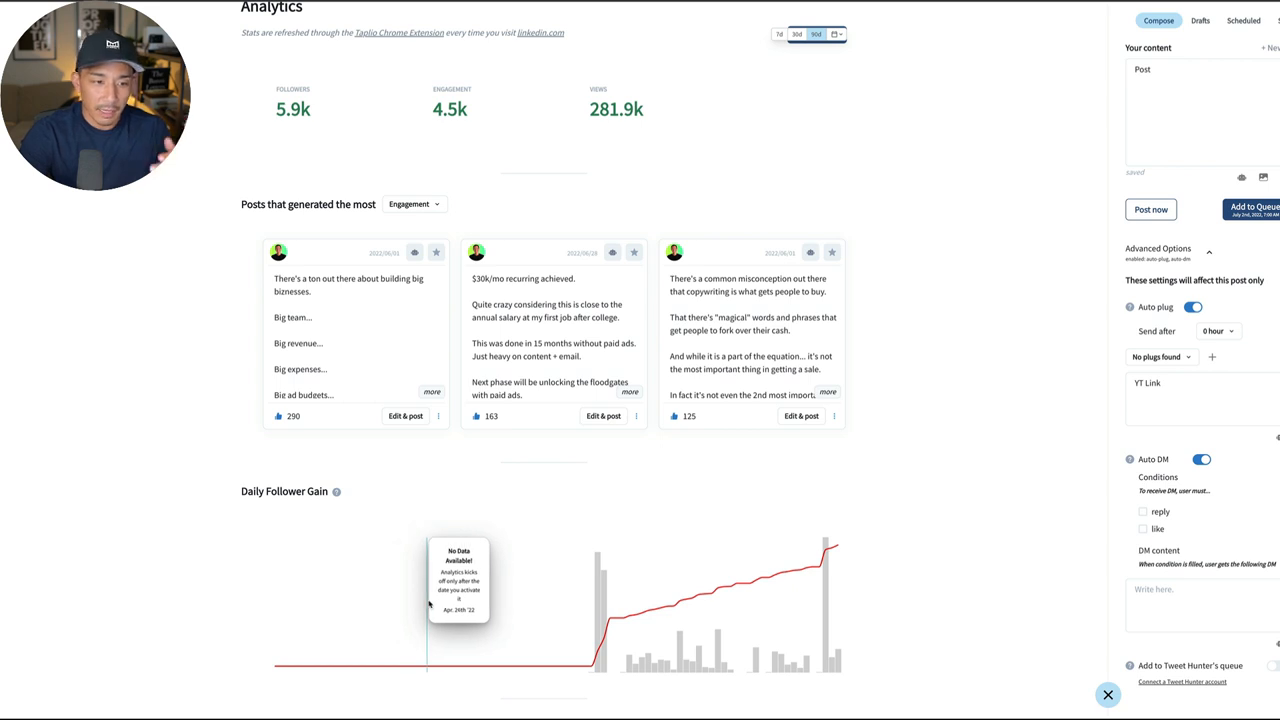
mouse_move(604, 630)
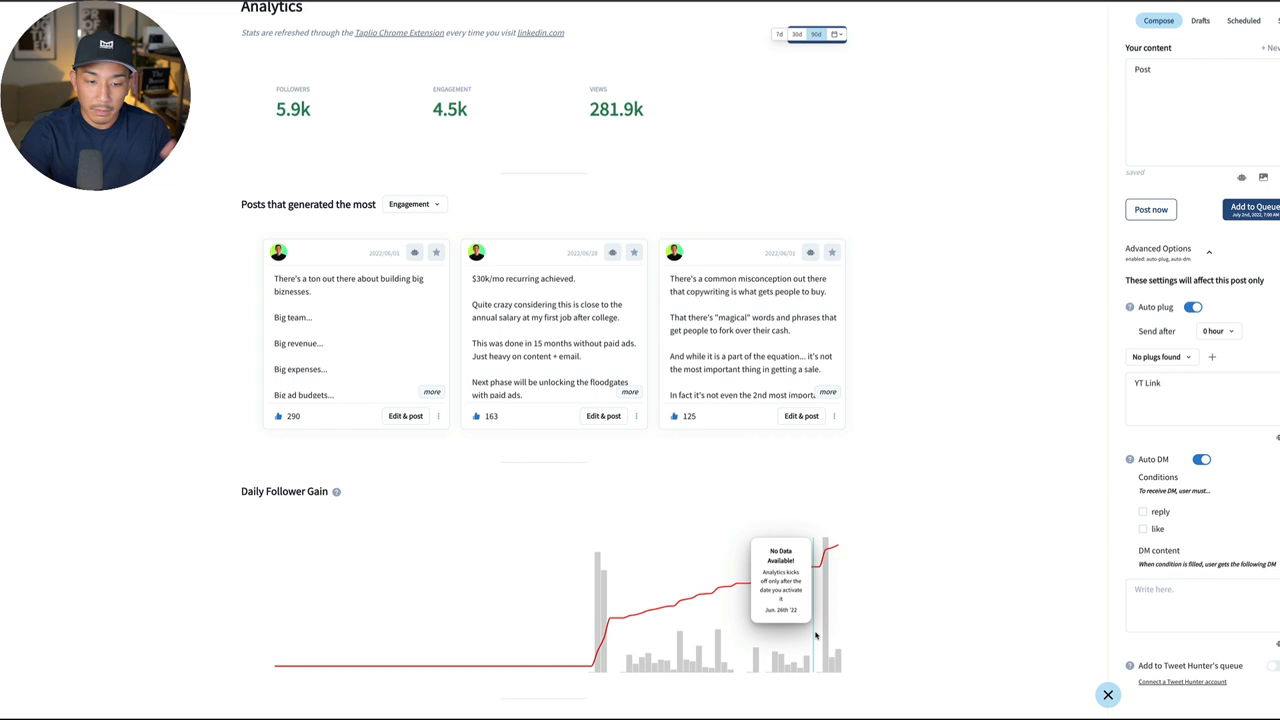
mouse_move(710, 604)
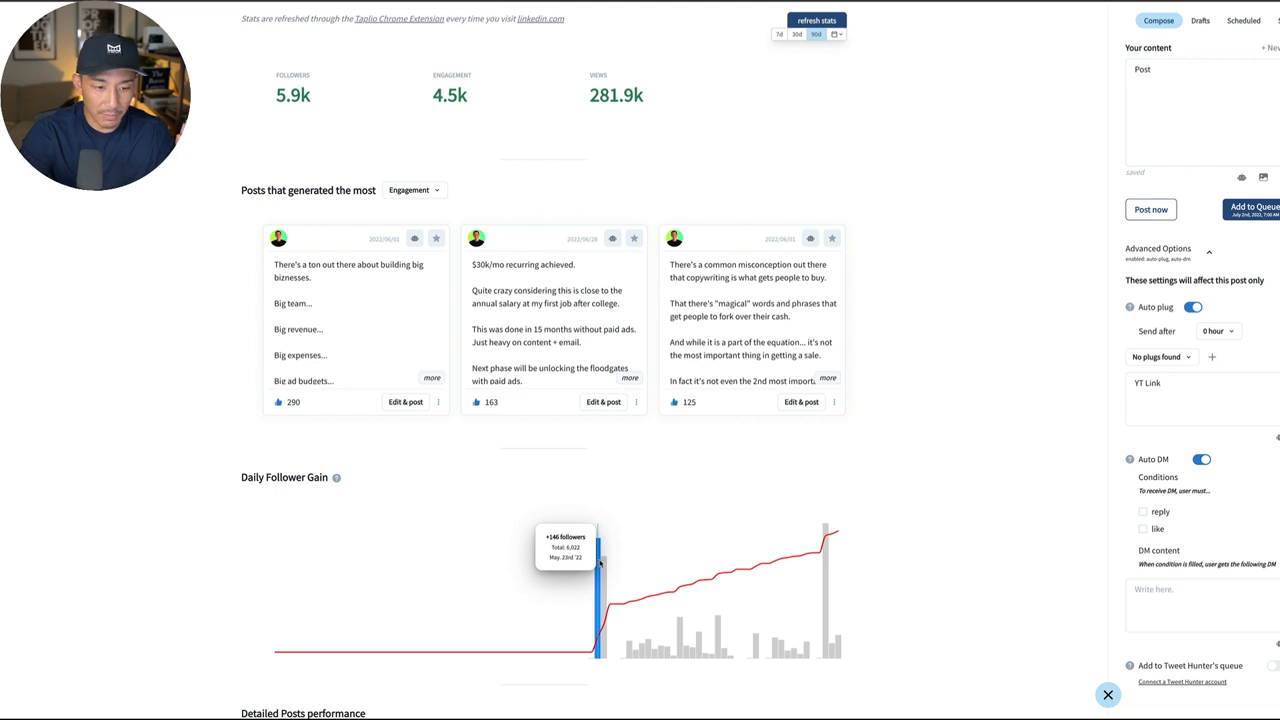
mouse_move(806, 596)
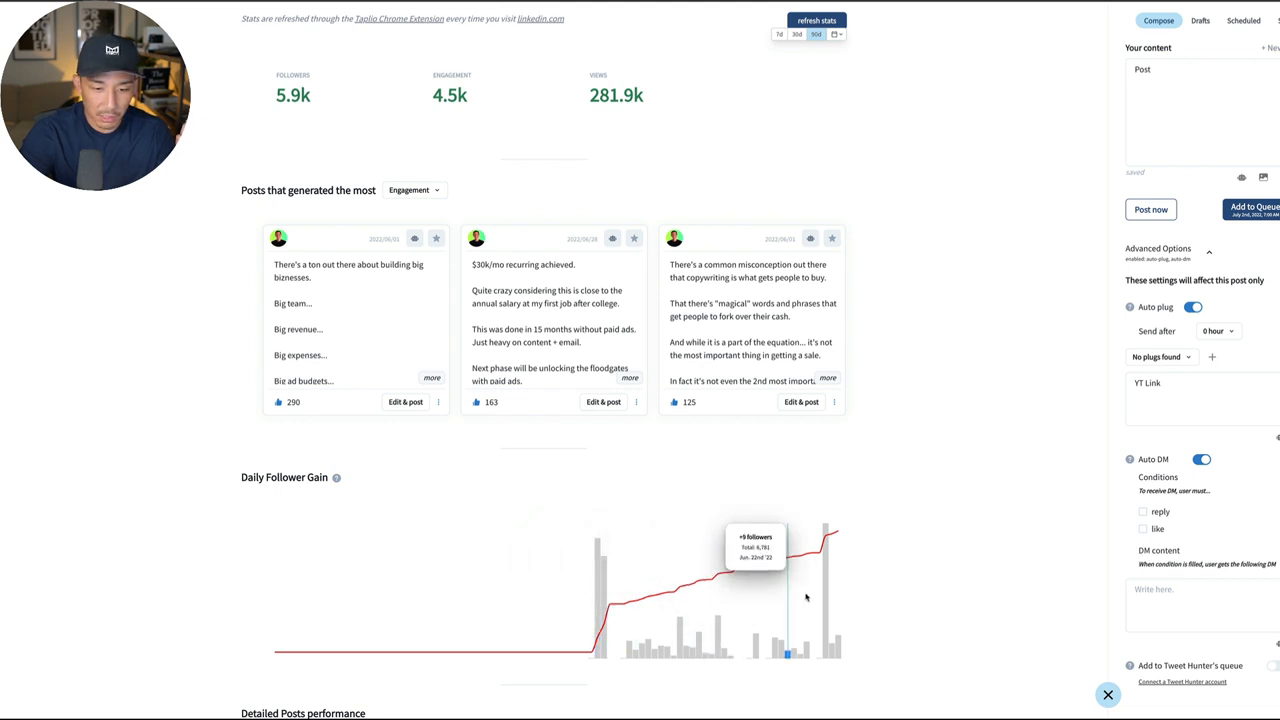
scroll(down, 3)
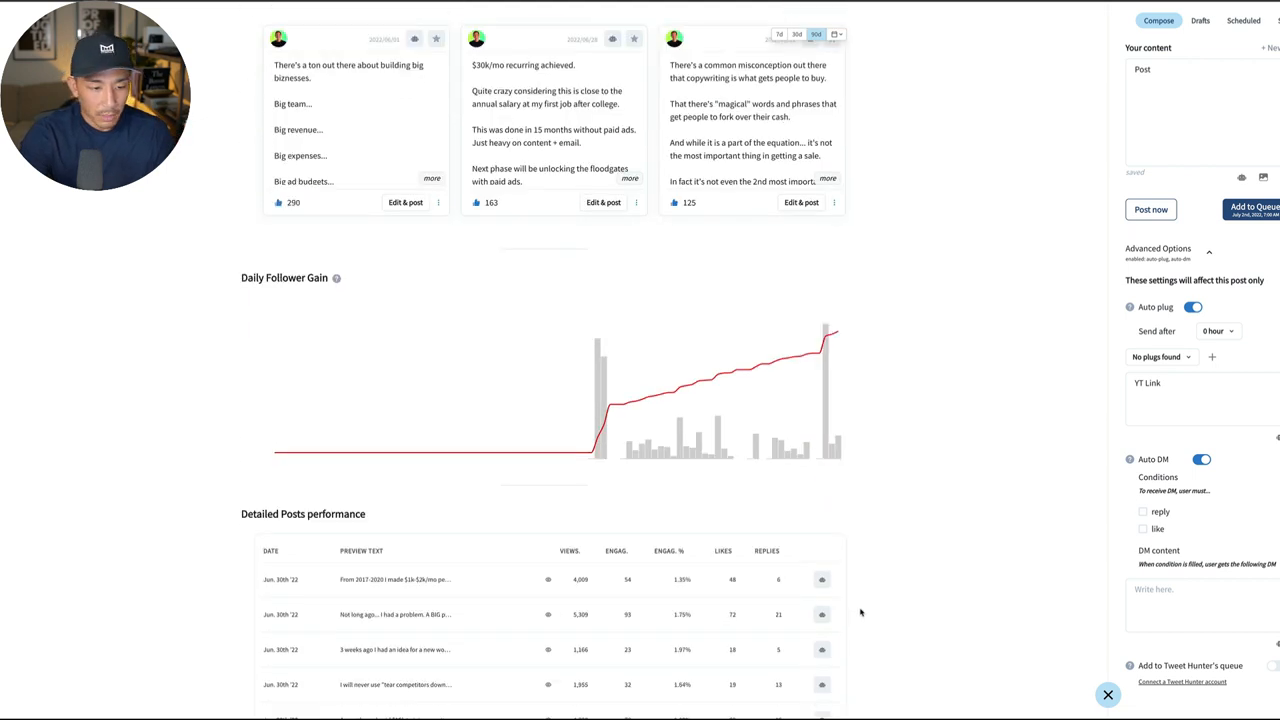
- Sort the Detailed Posts performance table by views so the 30.6k-view post comes first
scroll(down, 3)
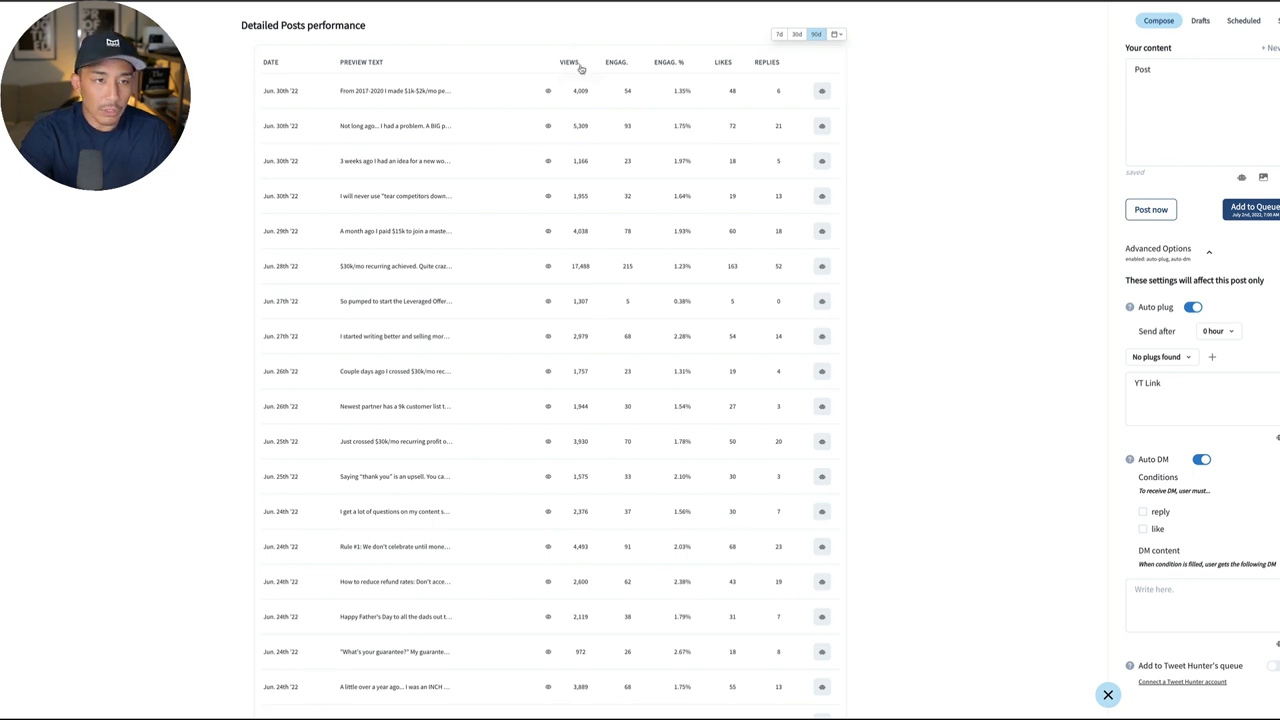
mouse_move(564, 92)
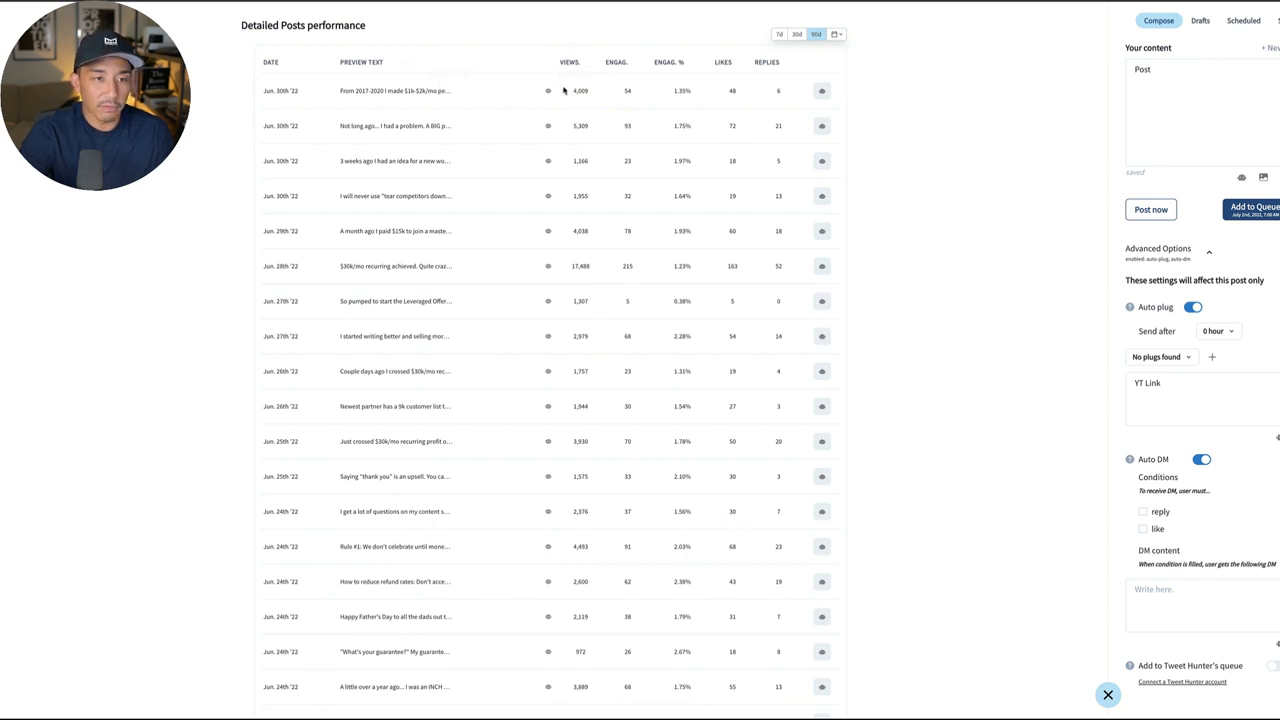
mouse_move(692, 56)
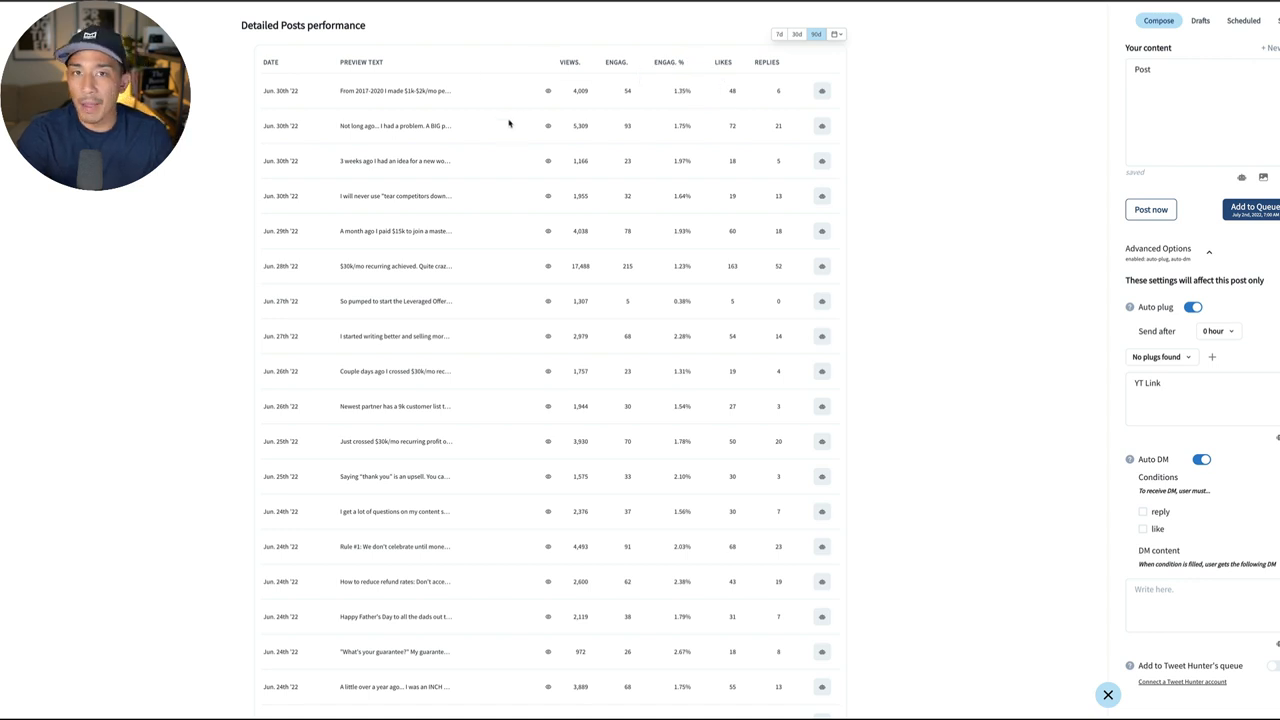
mouse_move(572, 62)
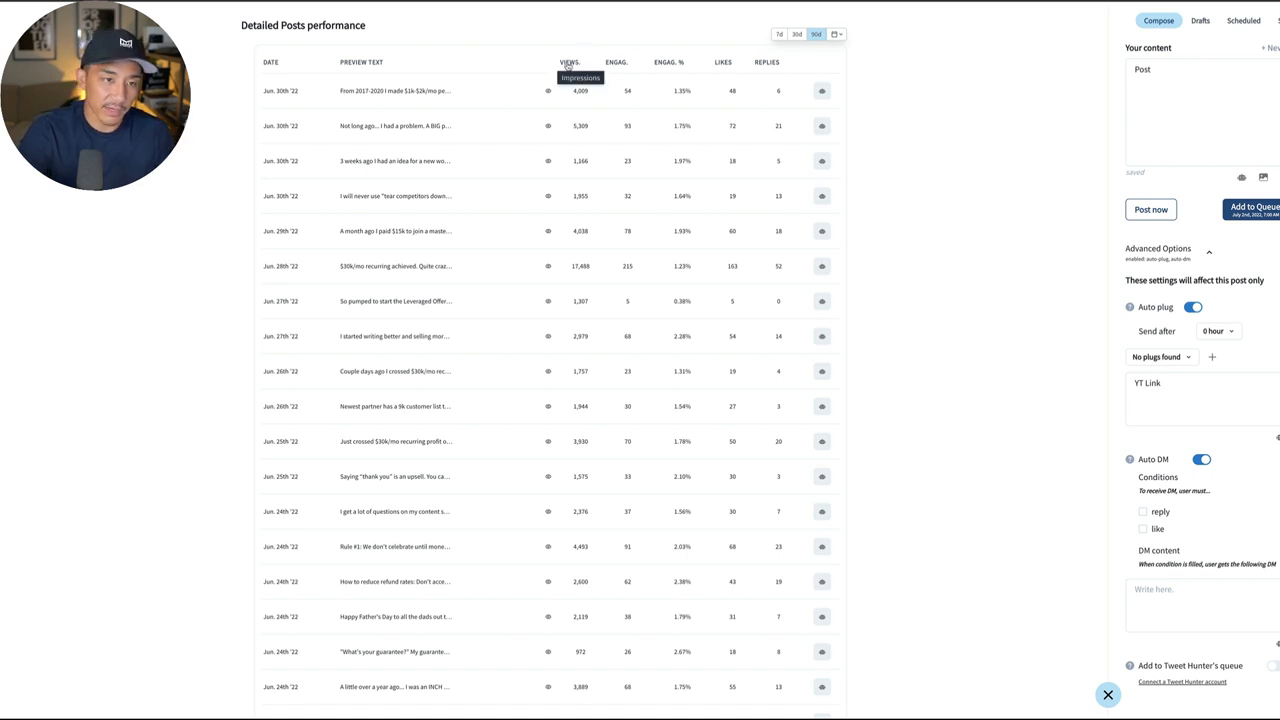
click(570, 62)
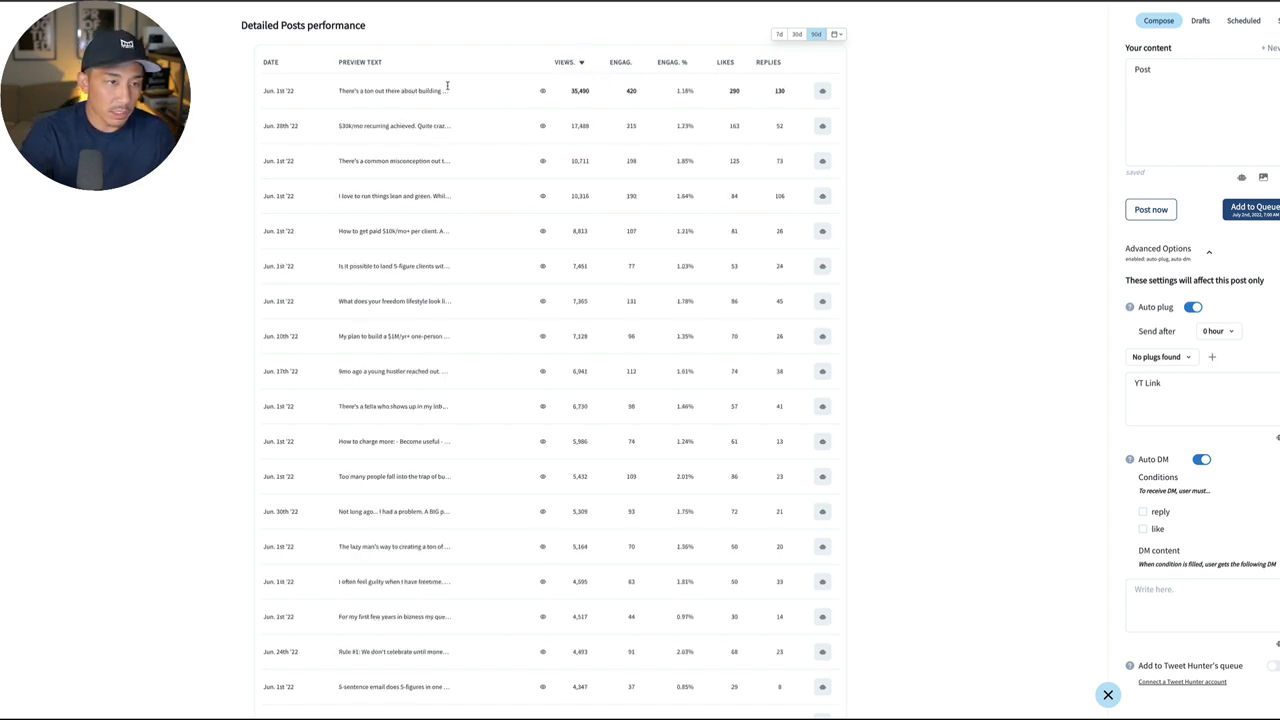
click(544, 90)
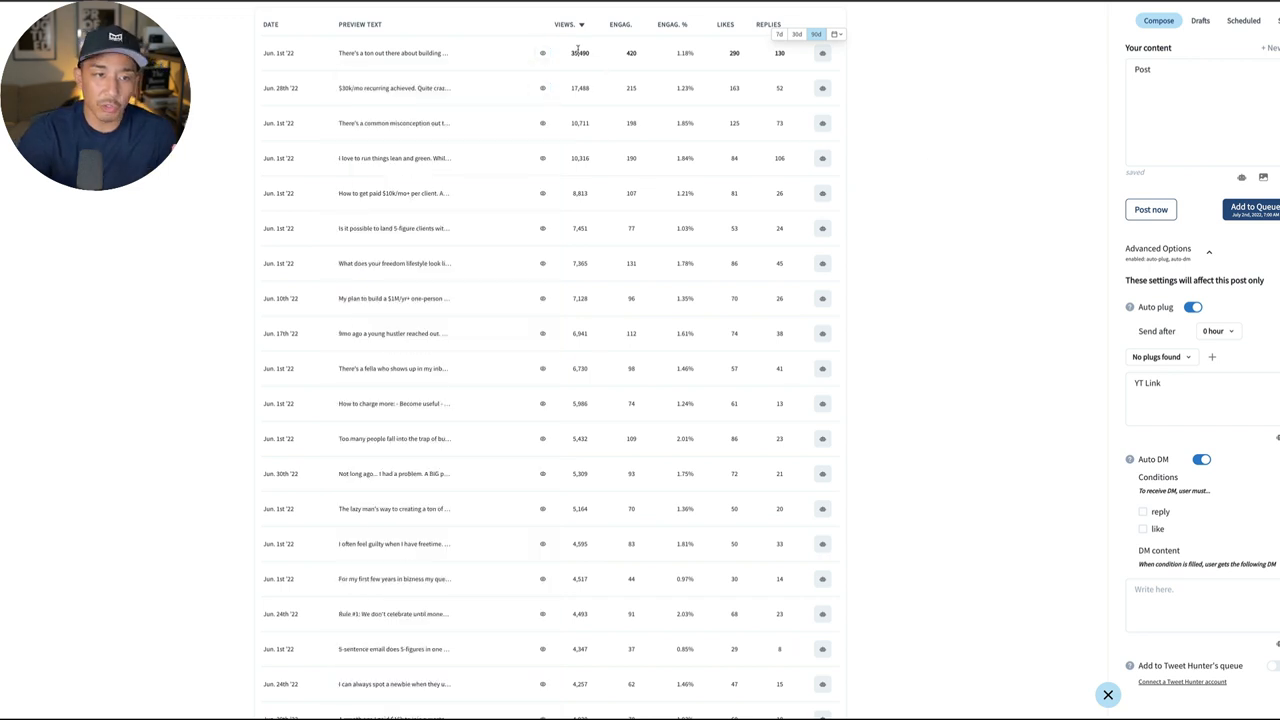
mouse_move(544, 88)
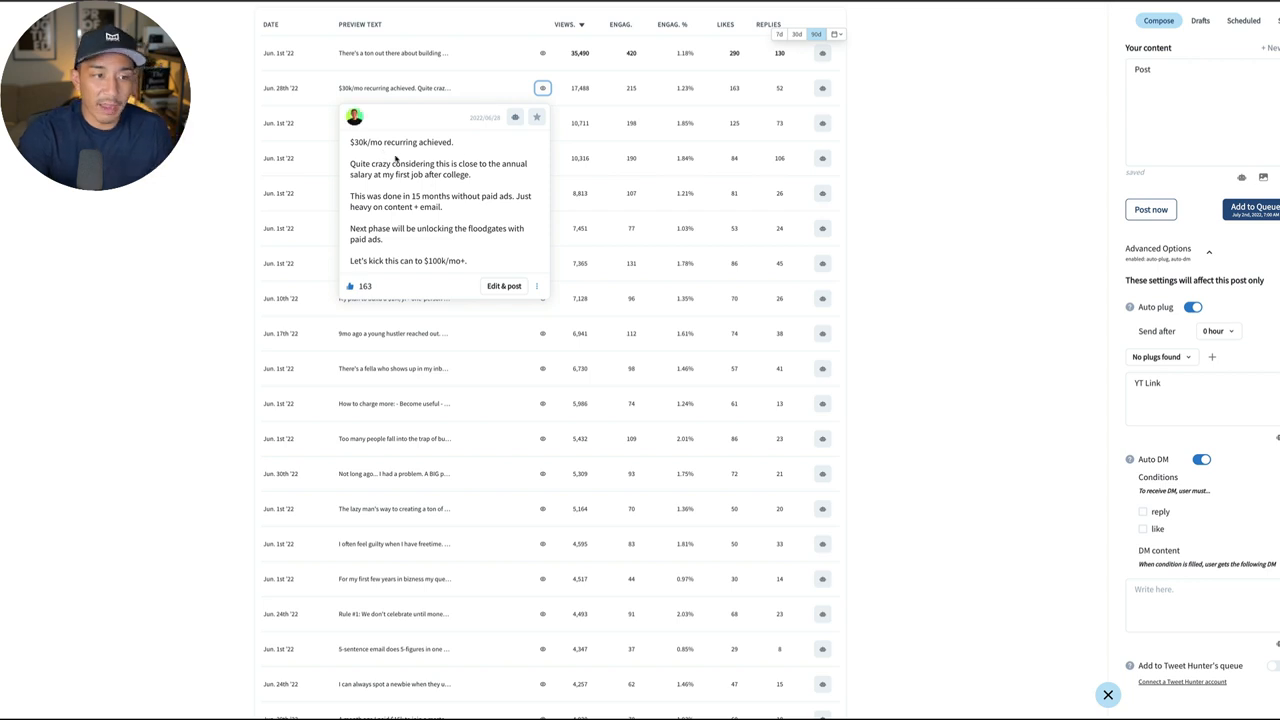
mouse_move(442, 216)
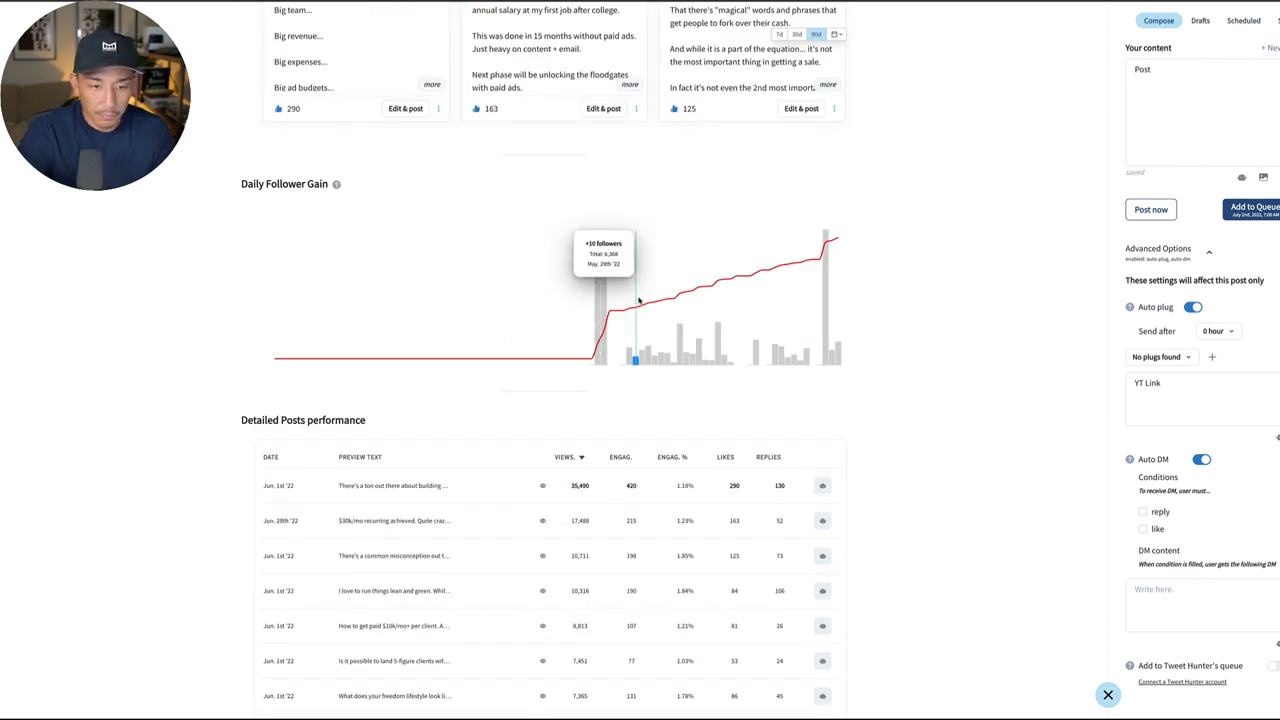
mouse_move(756, 350)
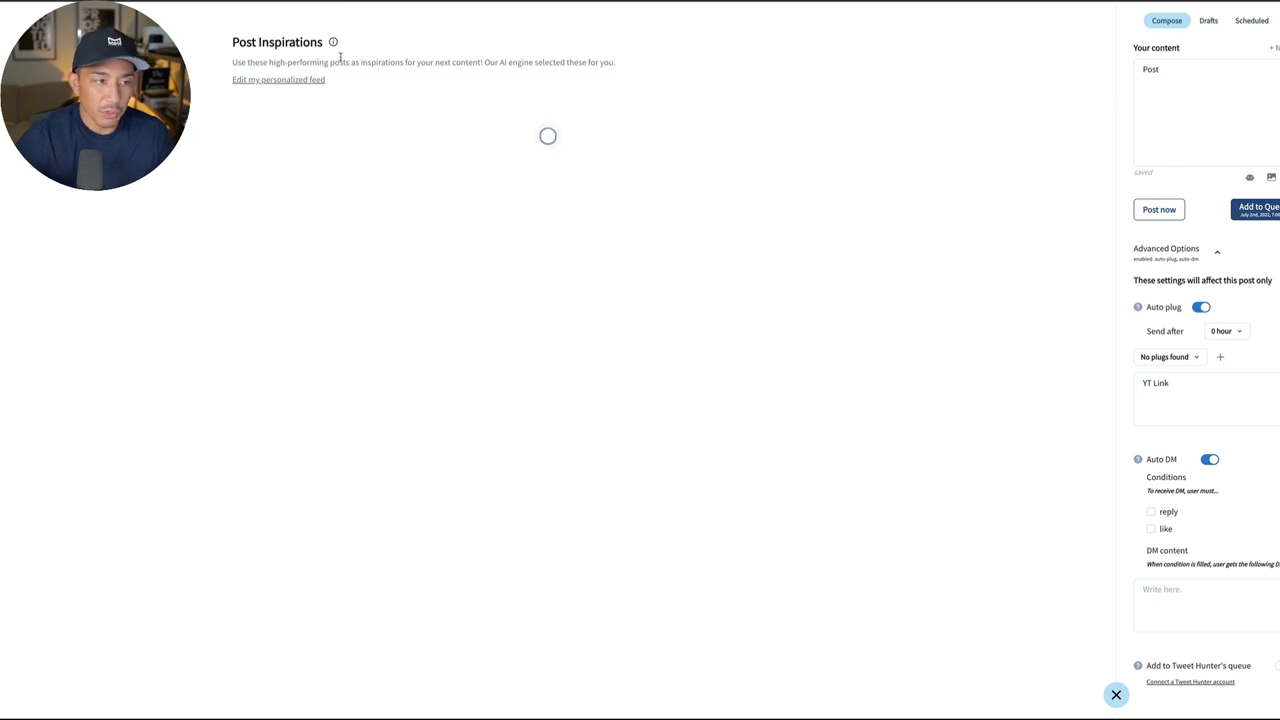
mouse_move(776, 184)
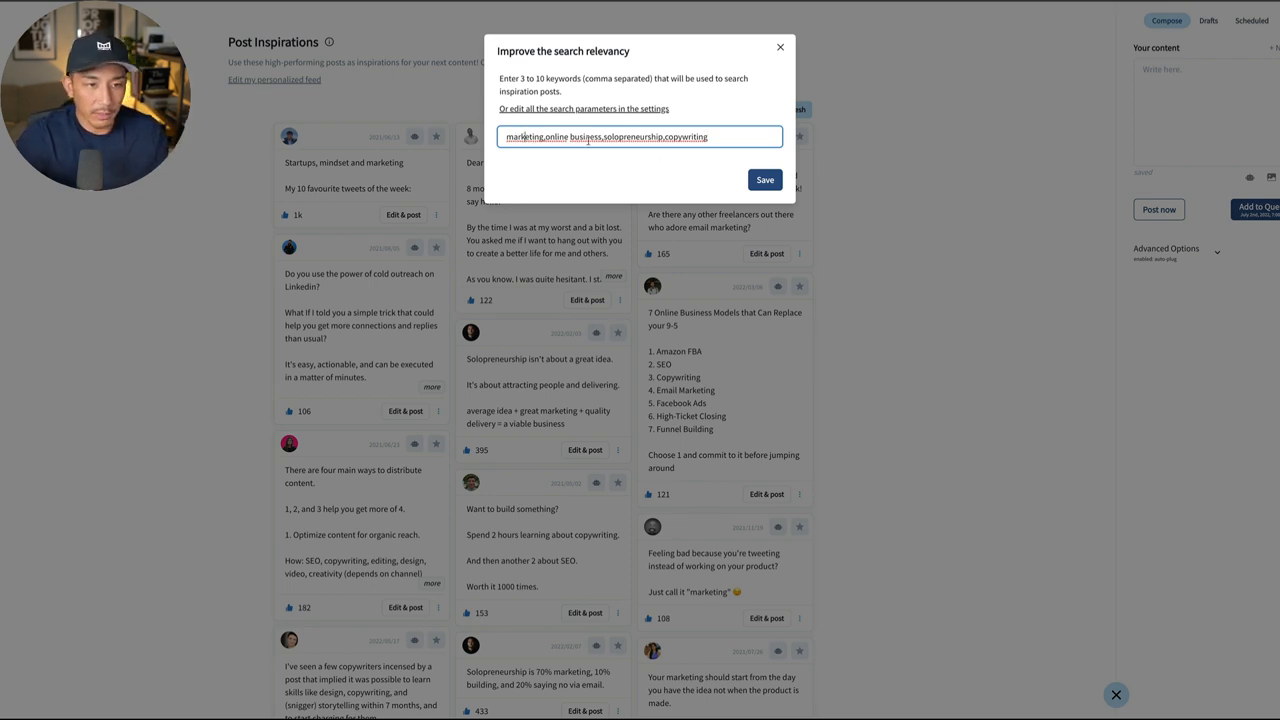
mouse_move(852, 156)
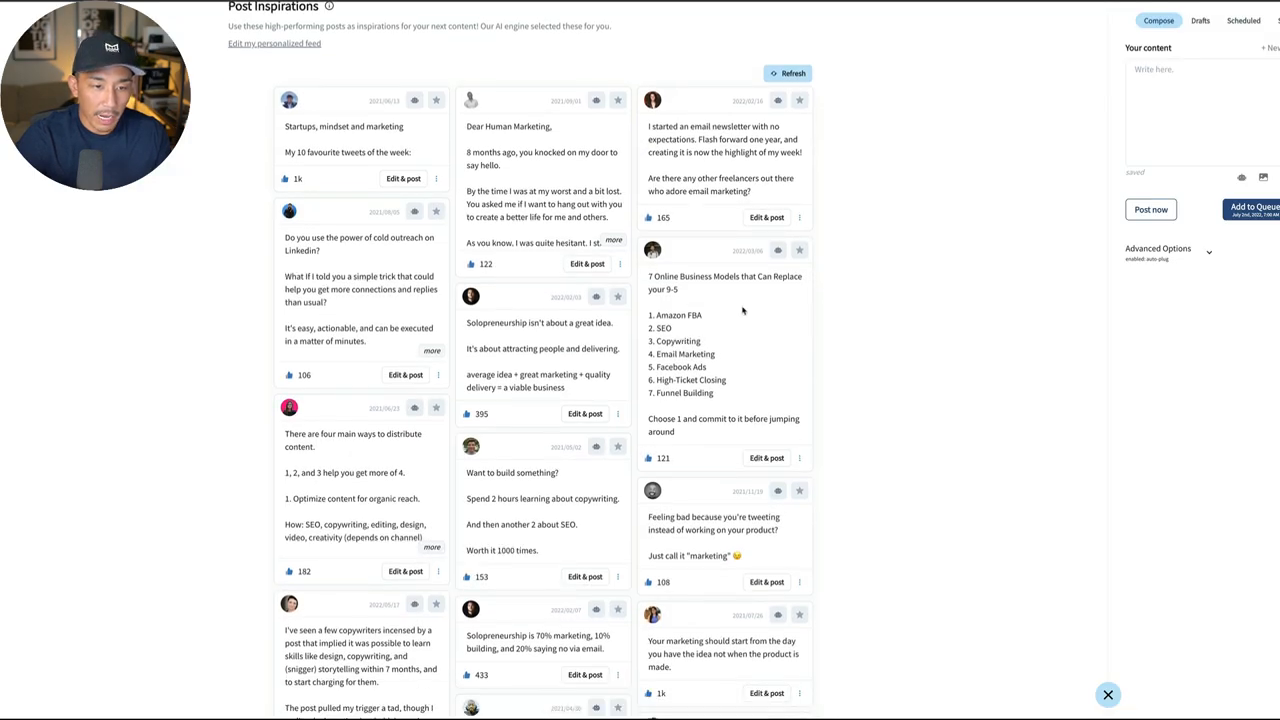
- Scroll through the Post Inspirations feed of high-performing marketing and copywriting posts
scroll(down, 3)
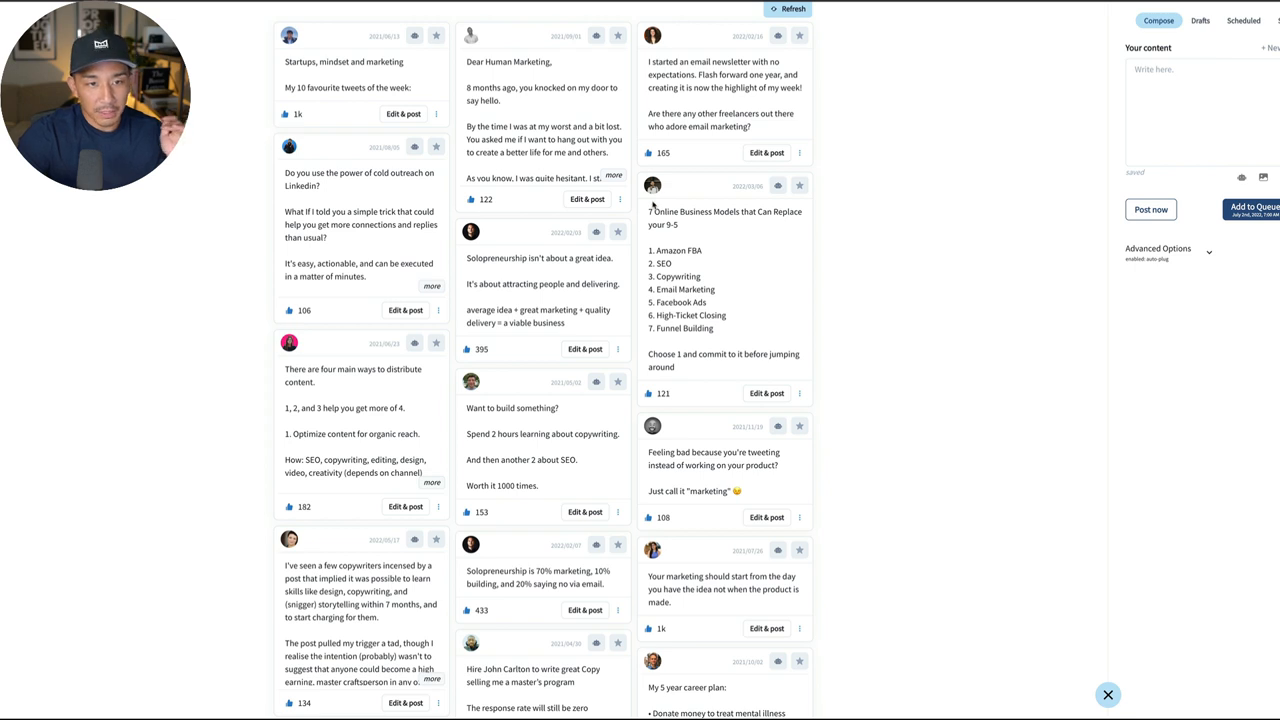
mouse_move(692, 212)
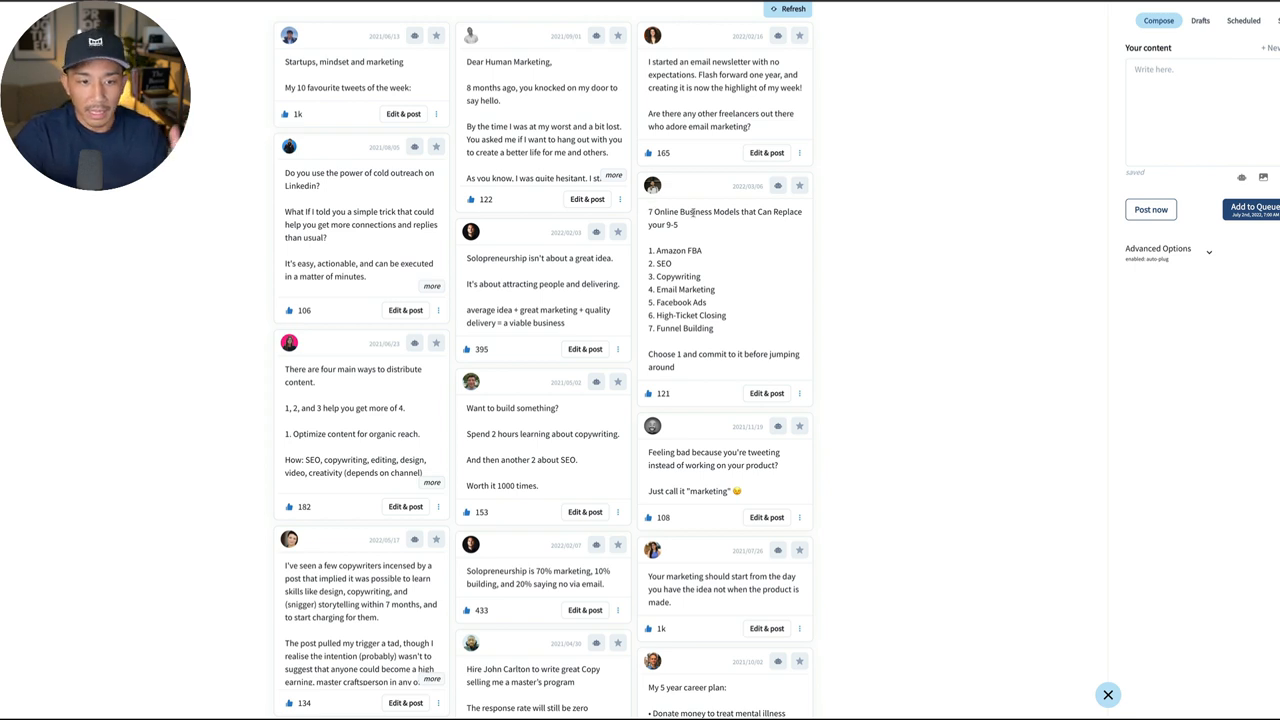
mouse_move(672, 200)
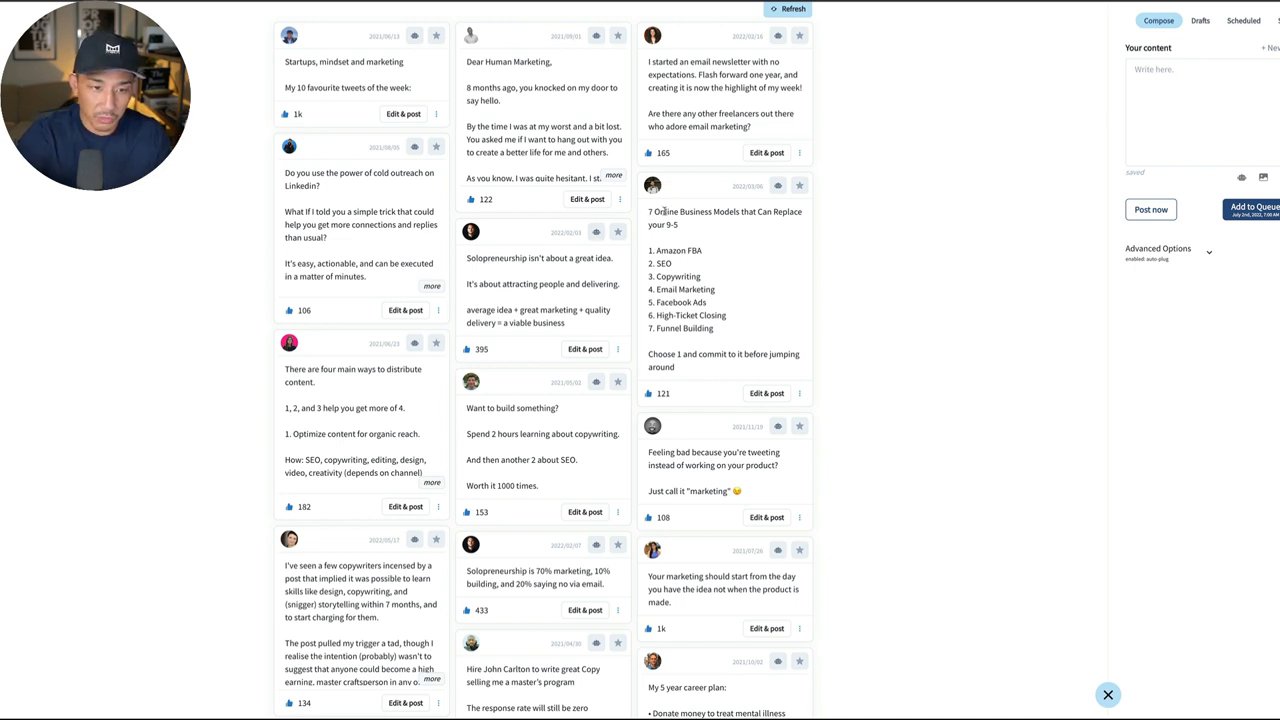
mouse_move(740, 224)
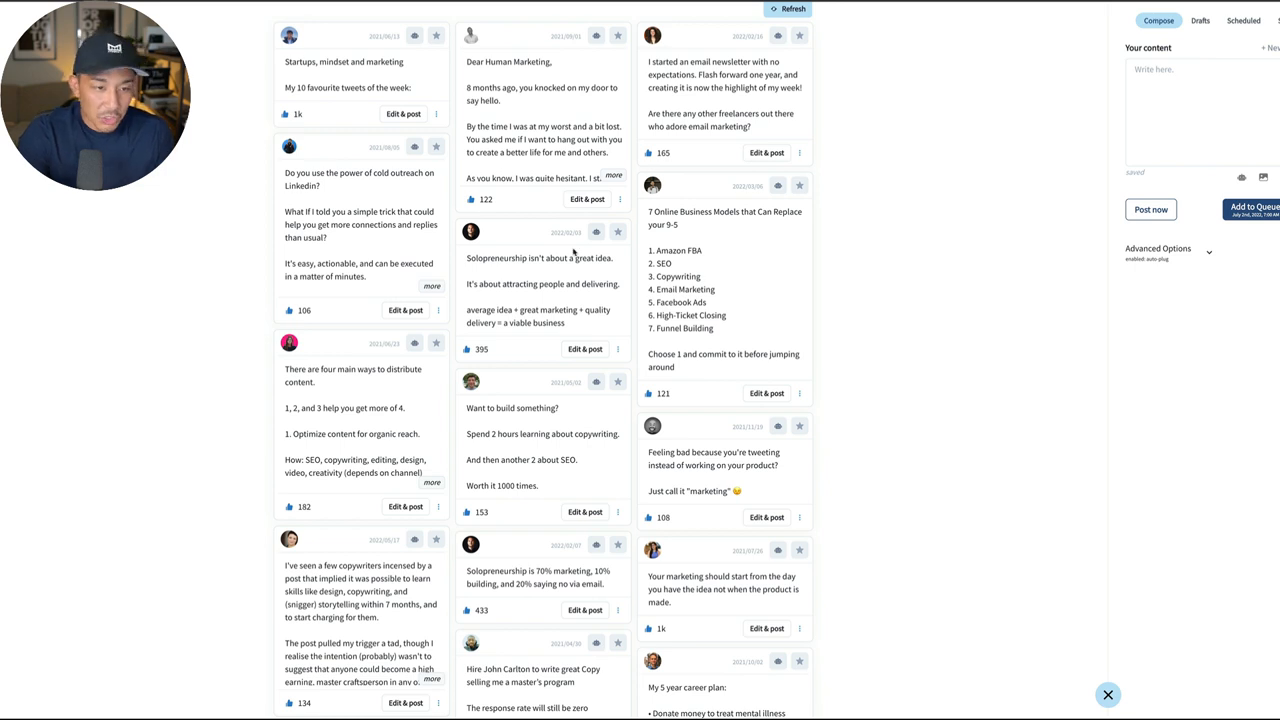
scroll(down, 3)
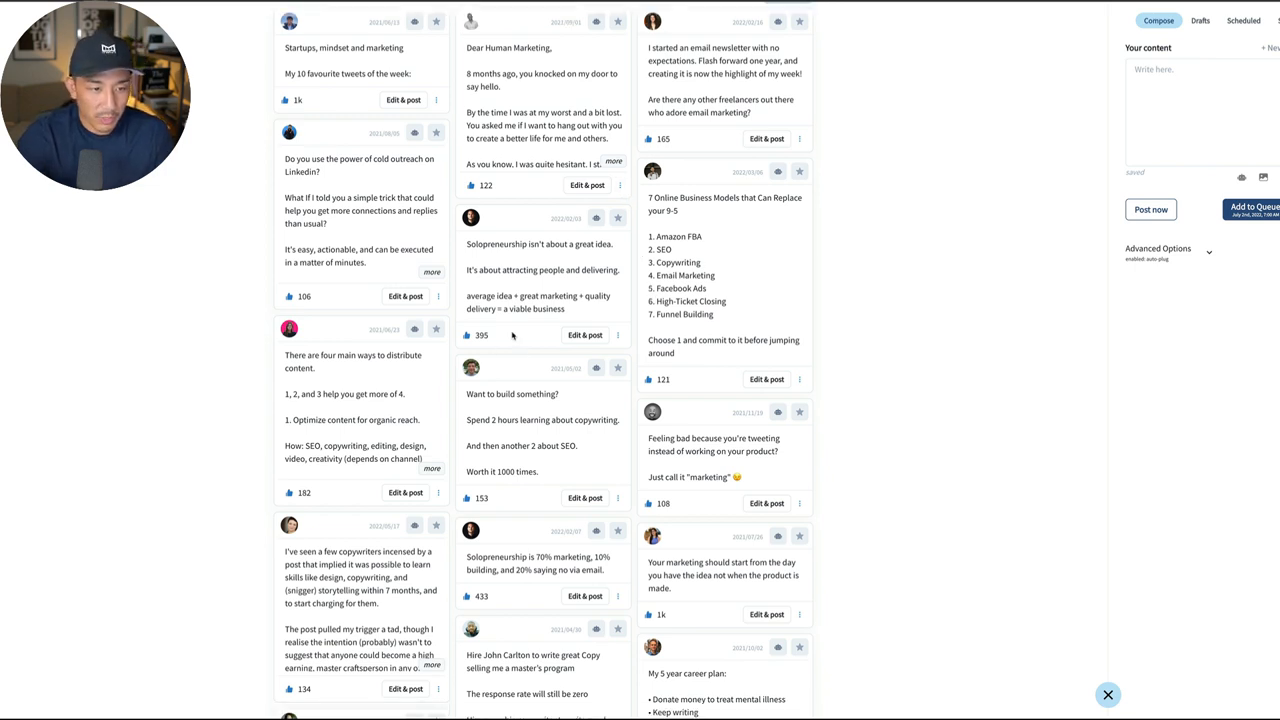
scroll(down, 3)
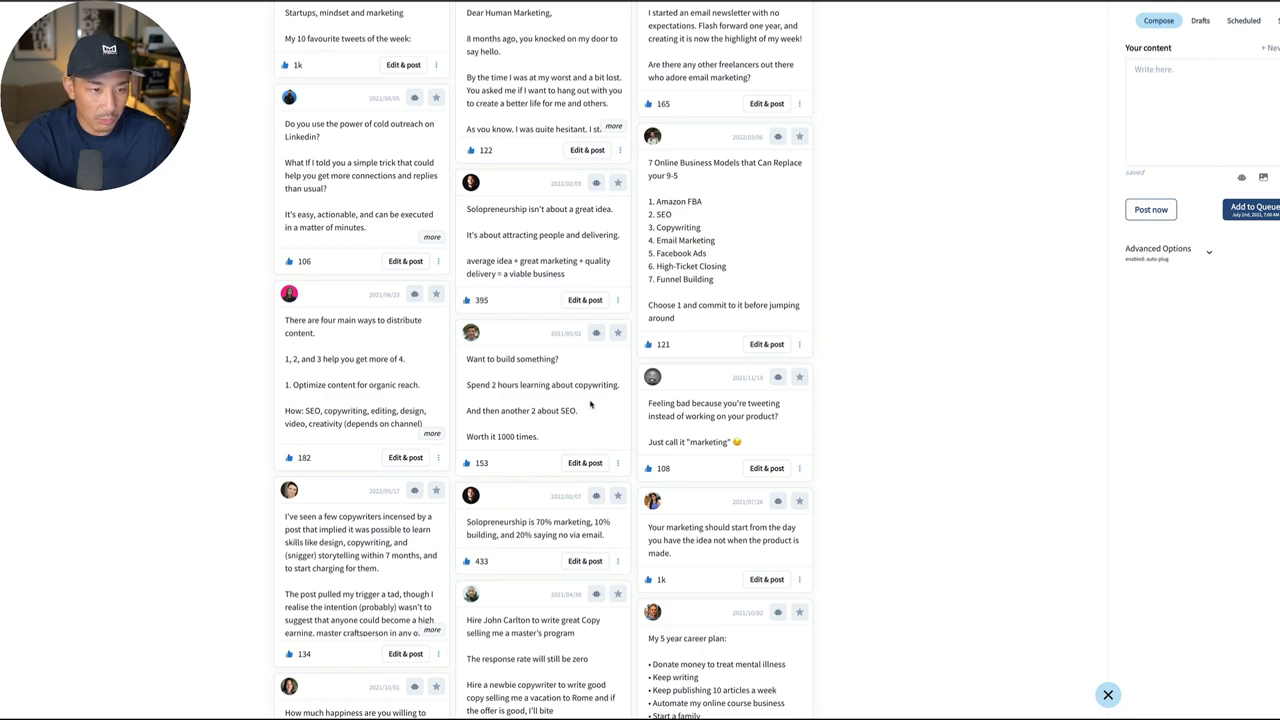
scroll(down, 3)
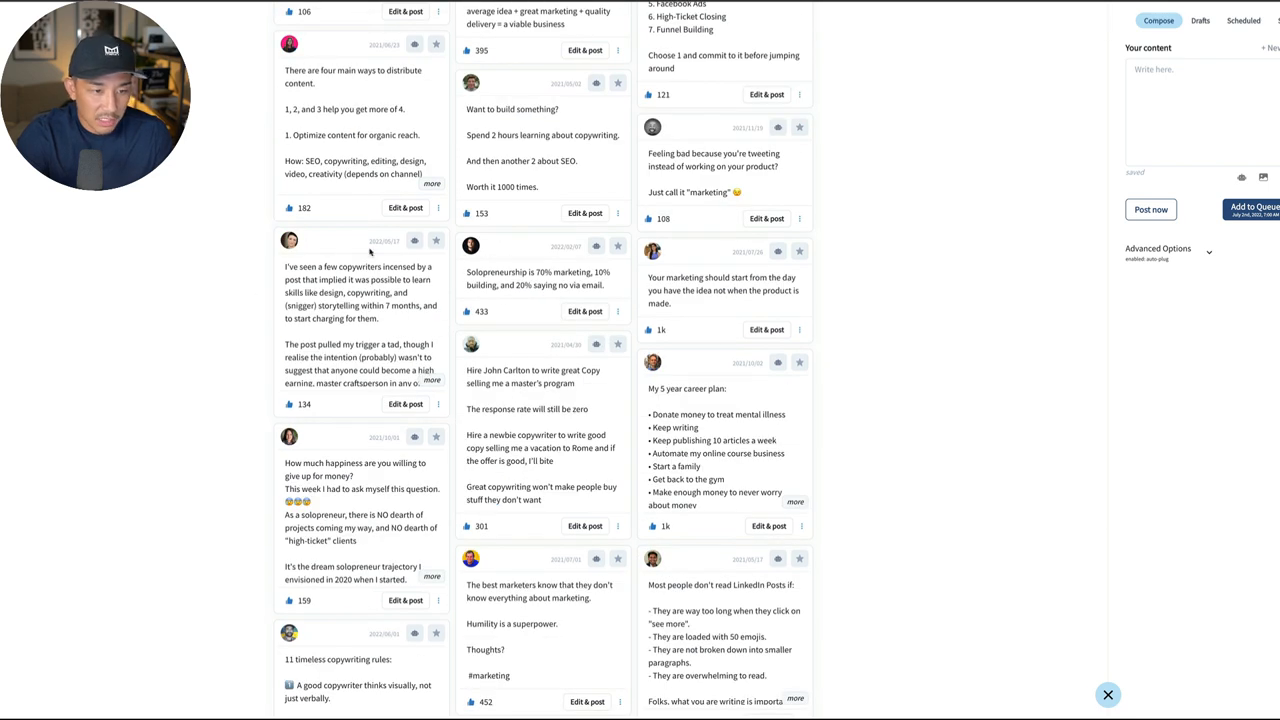
scroll(down, 3)
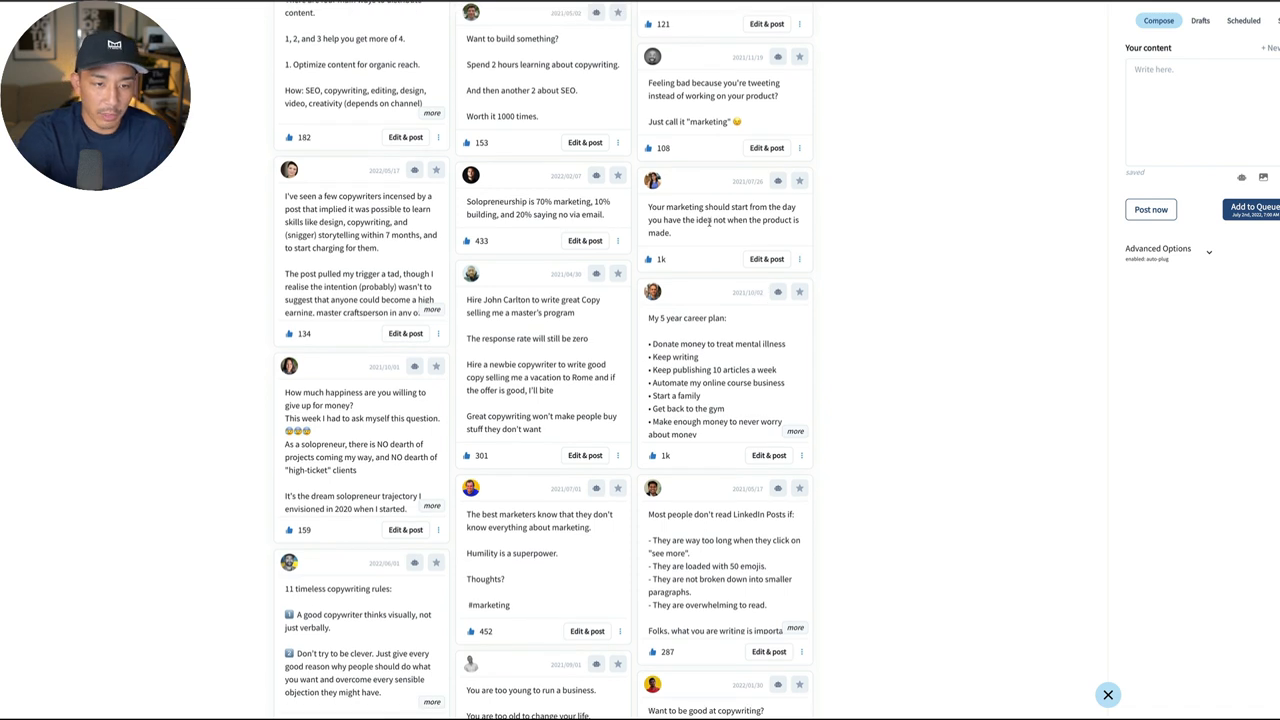
mouse_move(684, 276)
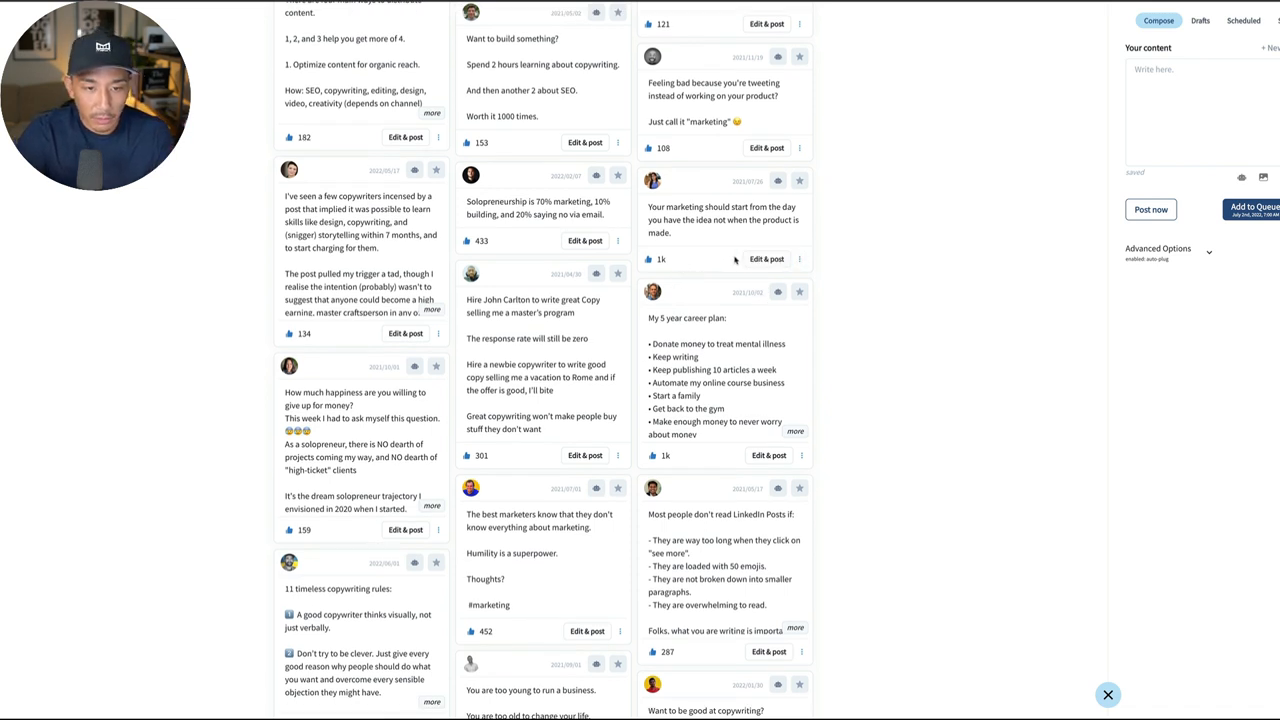
mouse_move(38, 412)
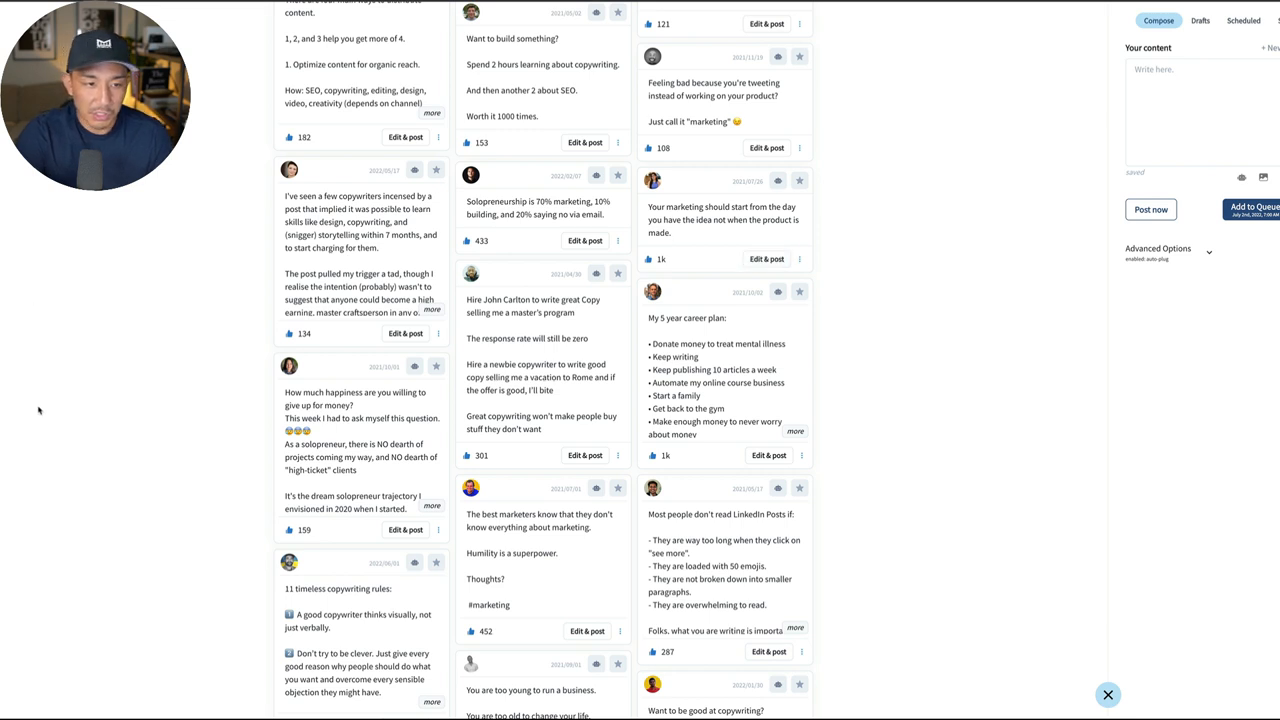
click(768, 260)
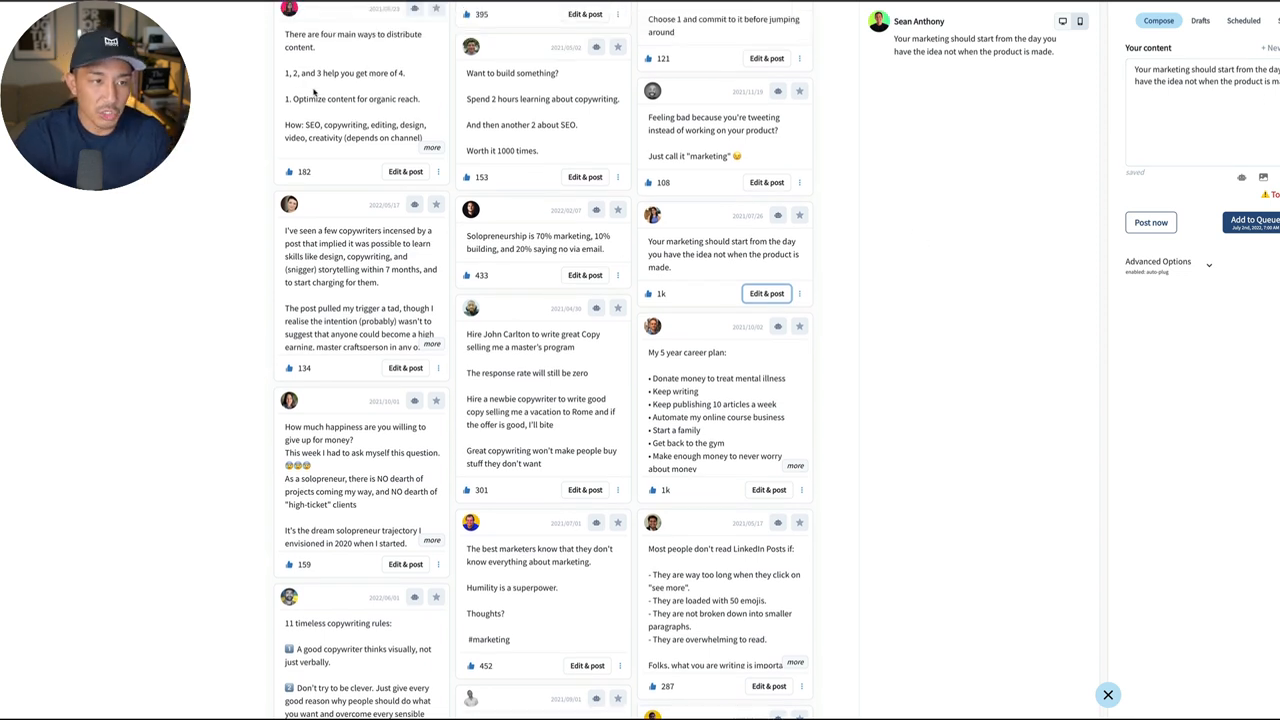
- Scroll the composer preview of the 'Your marketing should start from the day you have the idea' draft
scroll(down, 3)
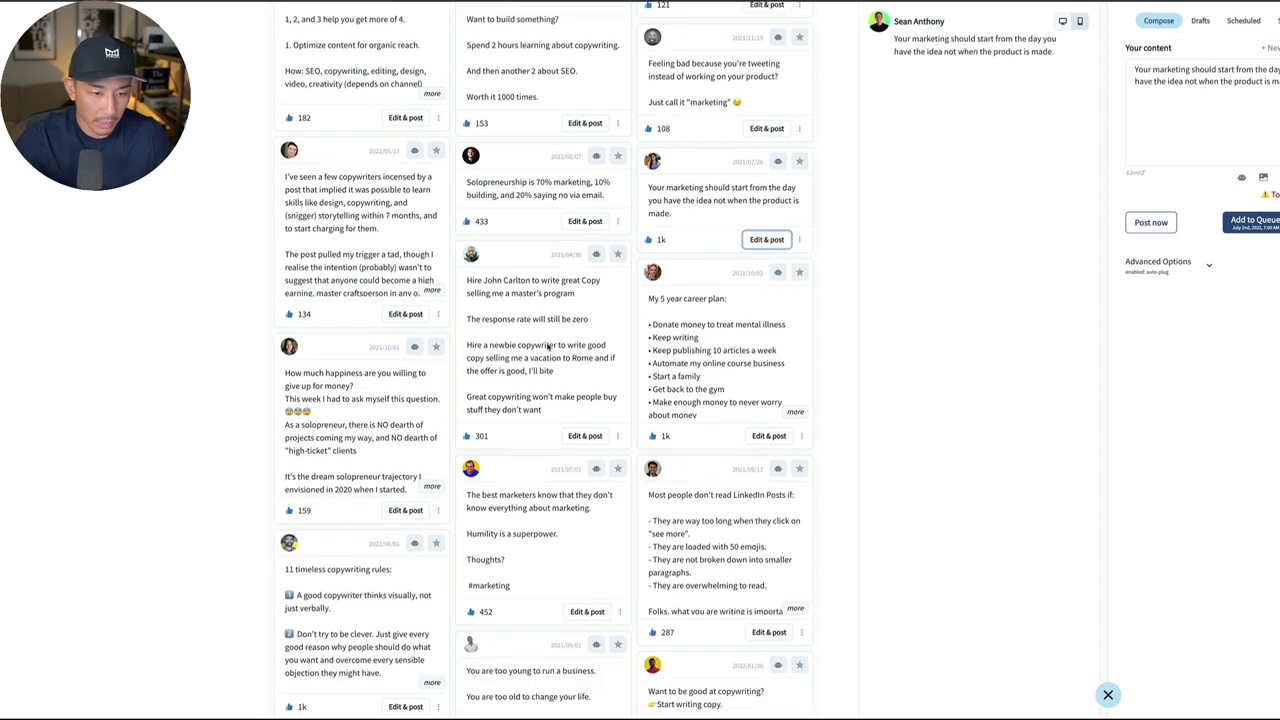